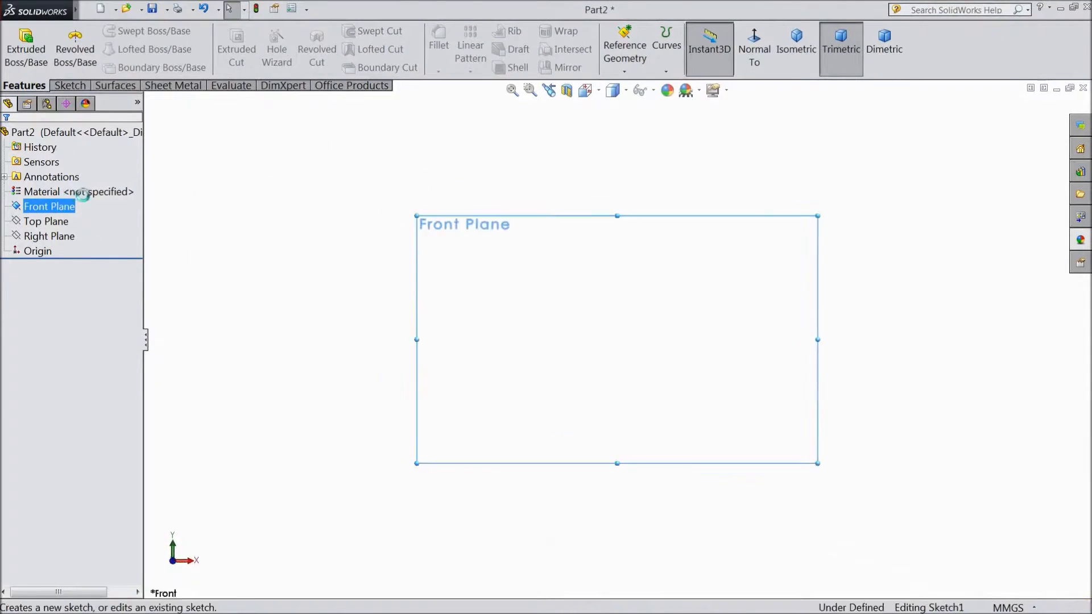
Sketch an origin-centred circle on the Front Plane and dimension it to 60 mm
{"action": "left_click", "coordinate": [124, 31]}
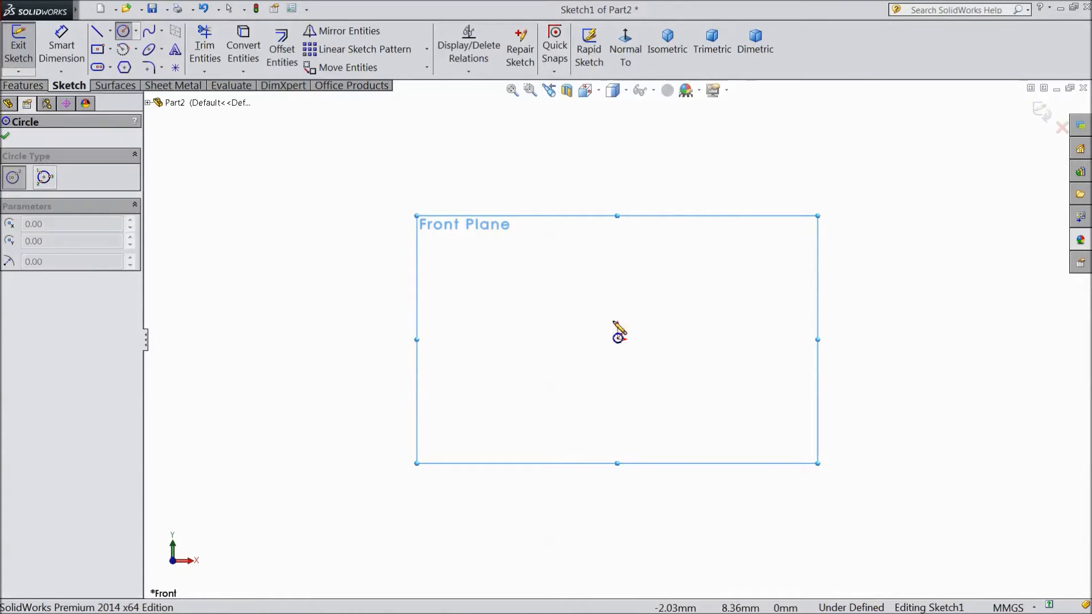
{"action": "left_click_drag", "start_coordinate": [617, 337], "coordinate": [543, 328]}
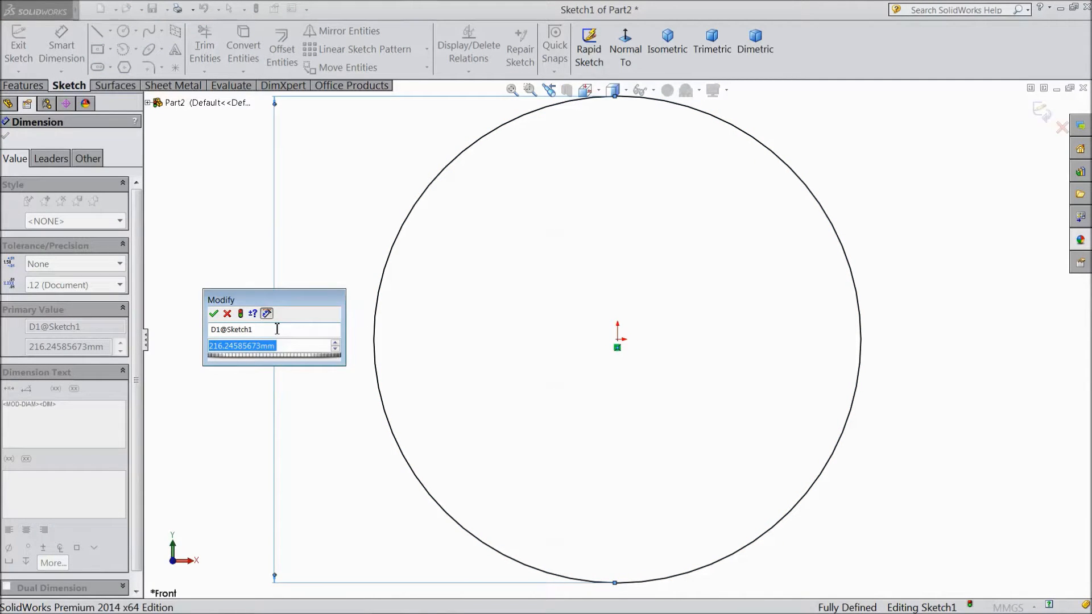
{"action": "left_click", "coordinate": [213, 314]}
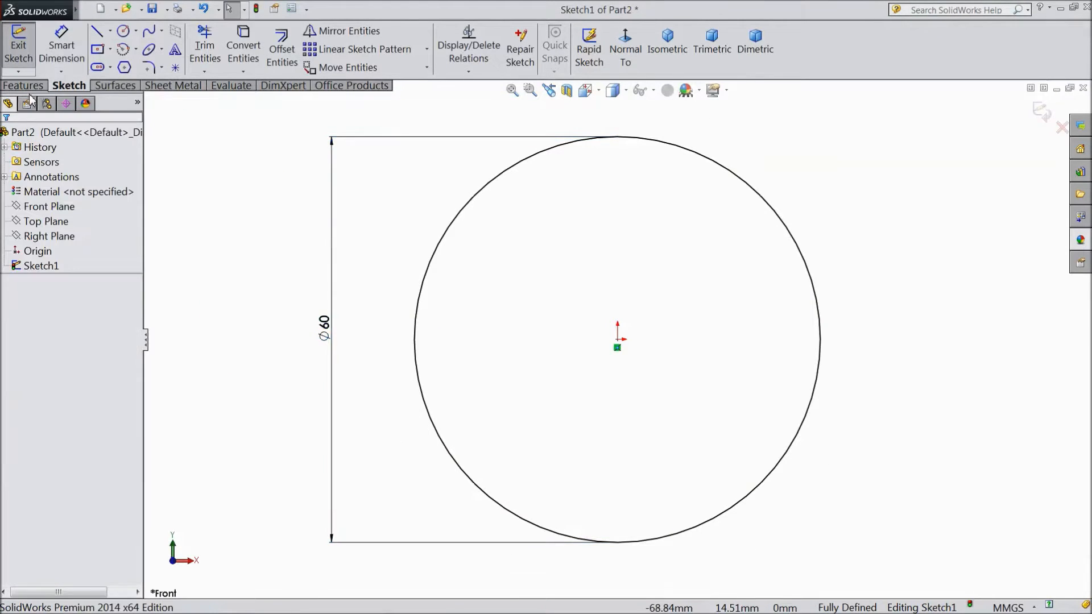
Extrude the circle into a 10 mm disc using the Mid Plane end condition
{"action": "left_click", "coordinate": [18, 49]}
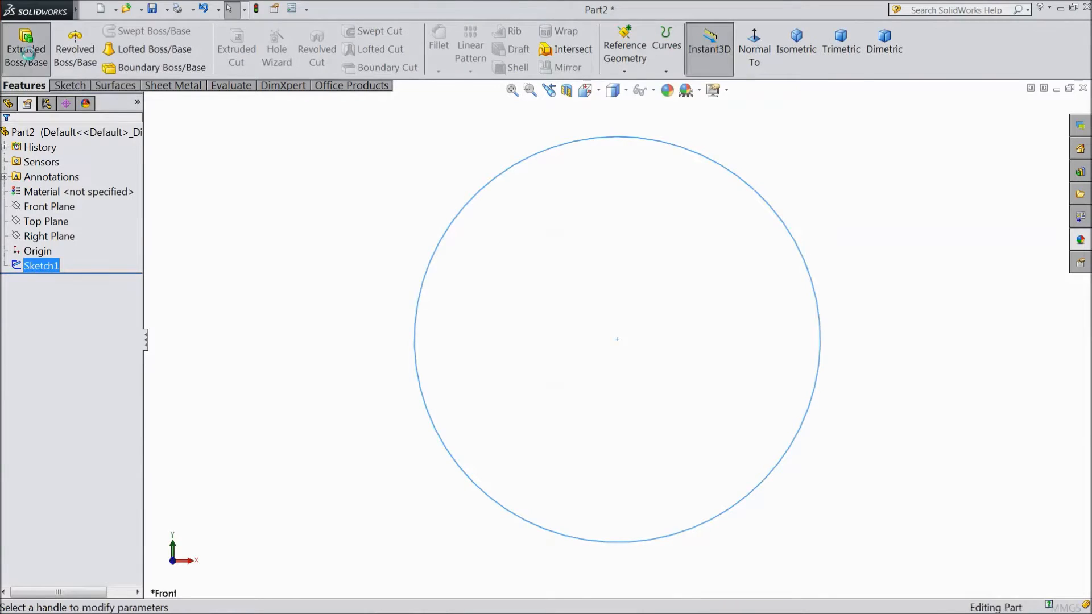
{"action": "left_click", "coordinate": [26, 48]}
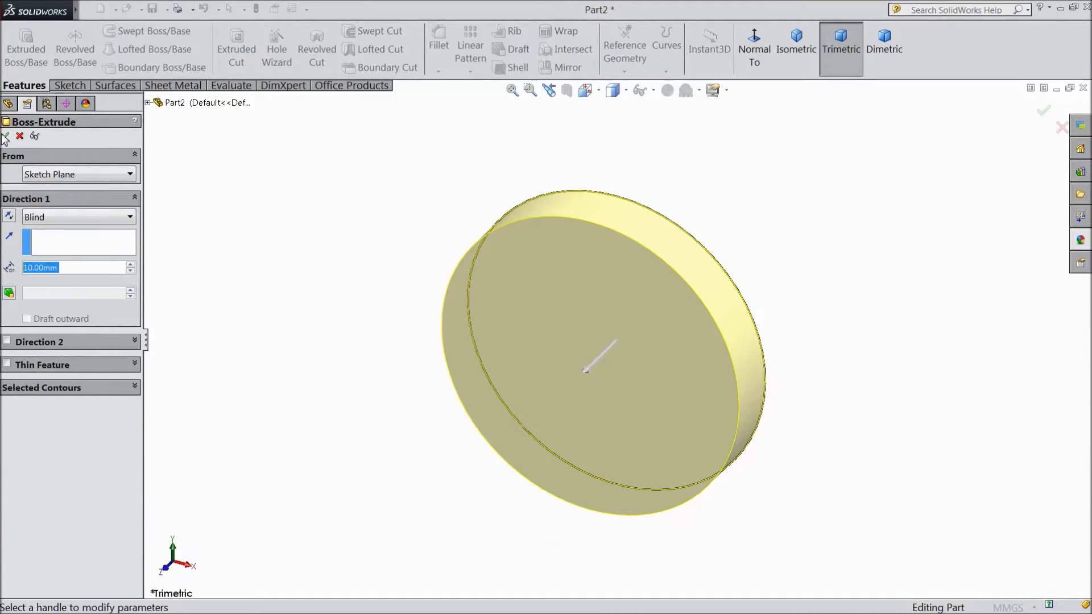
{"action": "left_click", "coordinate": [79, 217]}
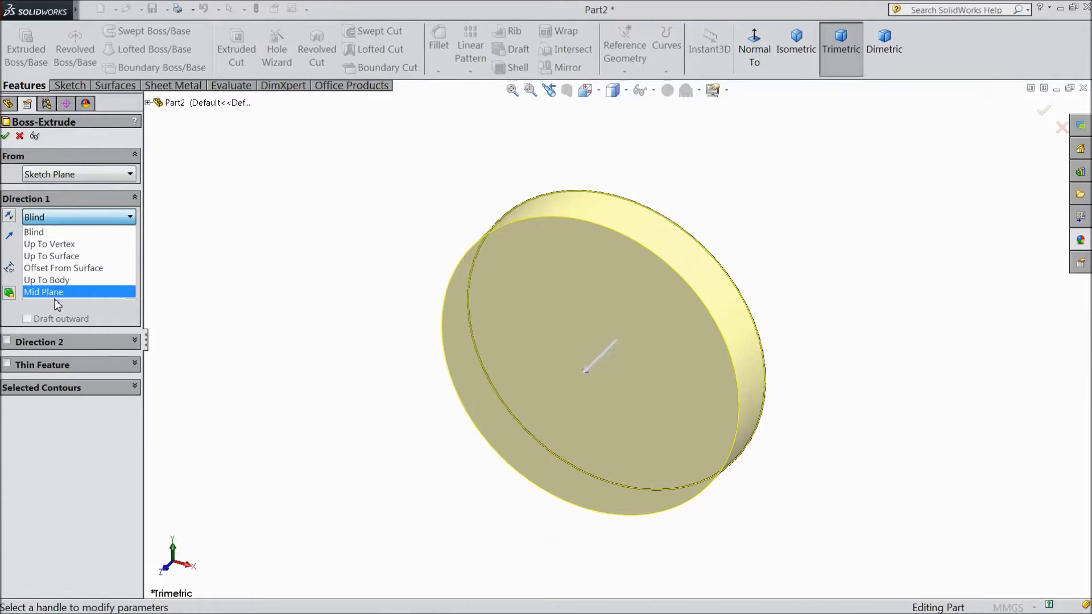
{"action": "left_click", "coordinate": [43, 293]}
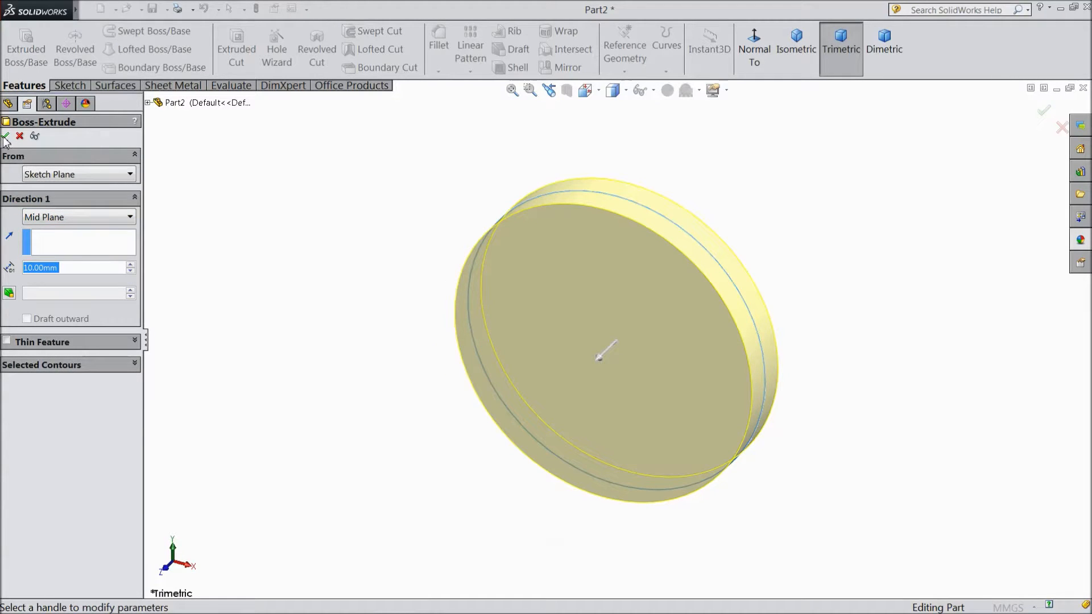
{"action": "left_click", "coordinate": [6, 135]}
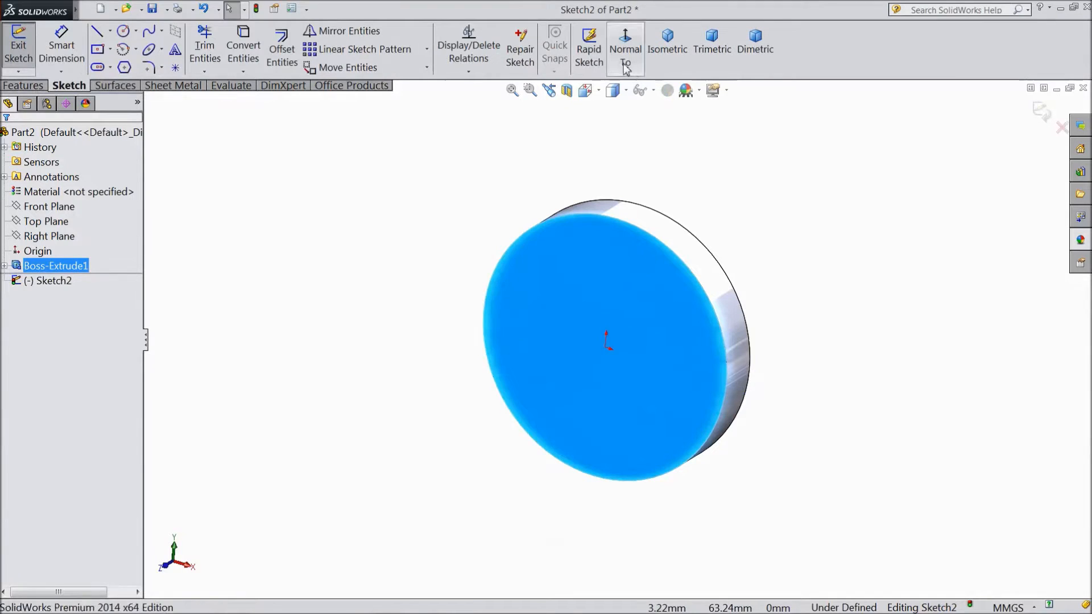
On the disc face, sketch two origin-centred circles dimensioned 50 mm and 10 mm
{"action": "left_click", "coordinate": [124, 31]}
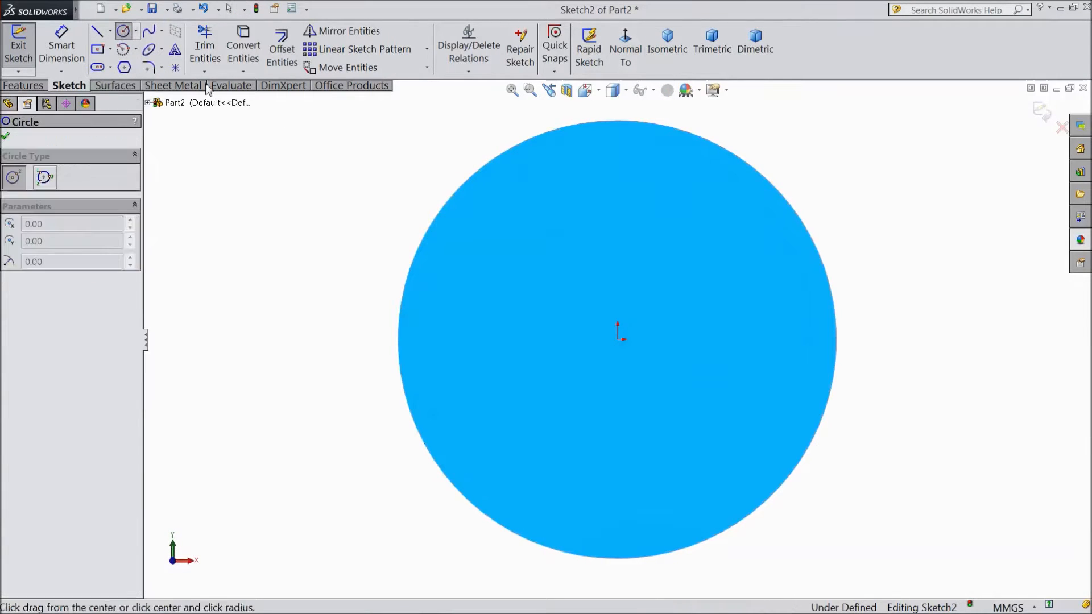
{"action": "left_click_drag", "start_coordinate": [617, 334], "coordinate": [493, 300]}
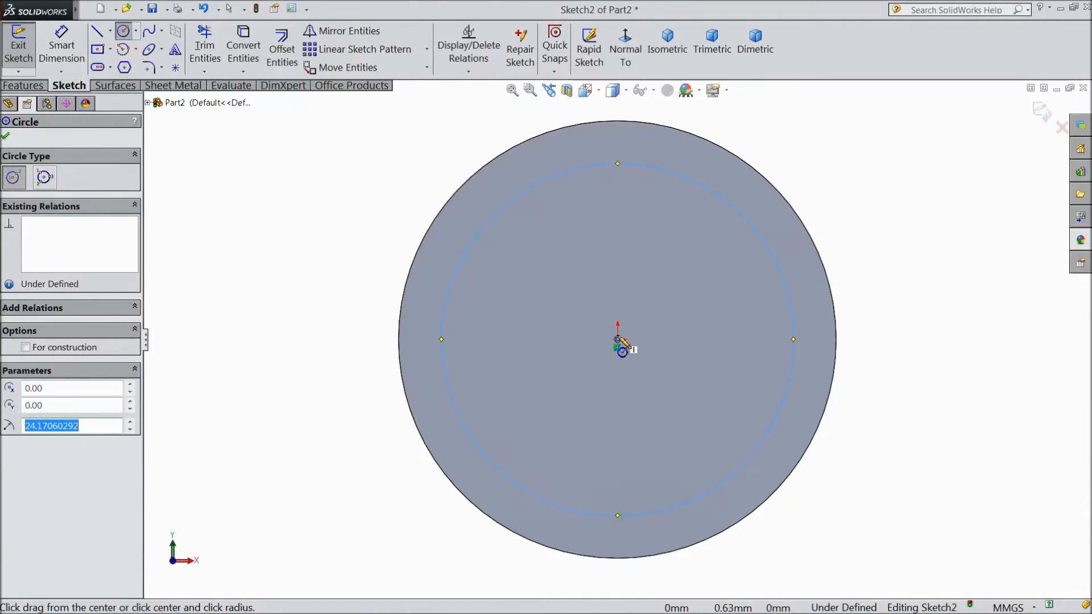
{"action": "left_click_drag", "start_coordinate": [616, 341], "coordinate": [680, 341]}
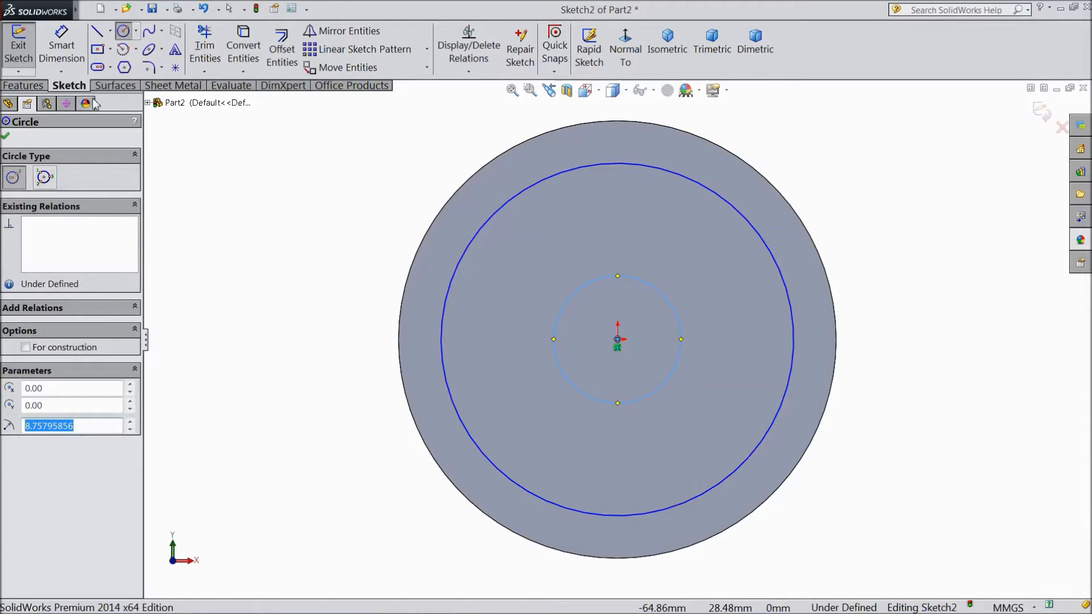
{"action": "left_click", "coordinate": [61, 49]}
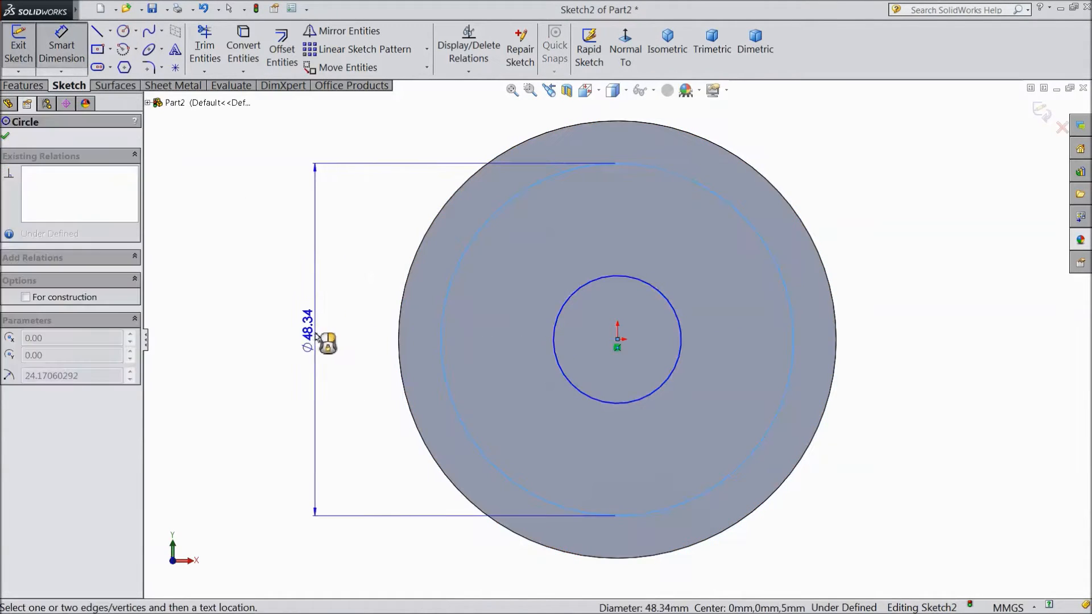
{"action": "type", "text": "50"}
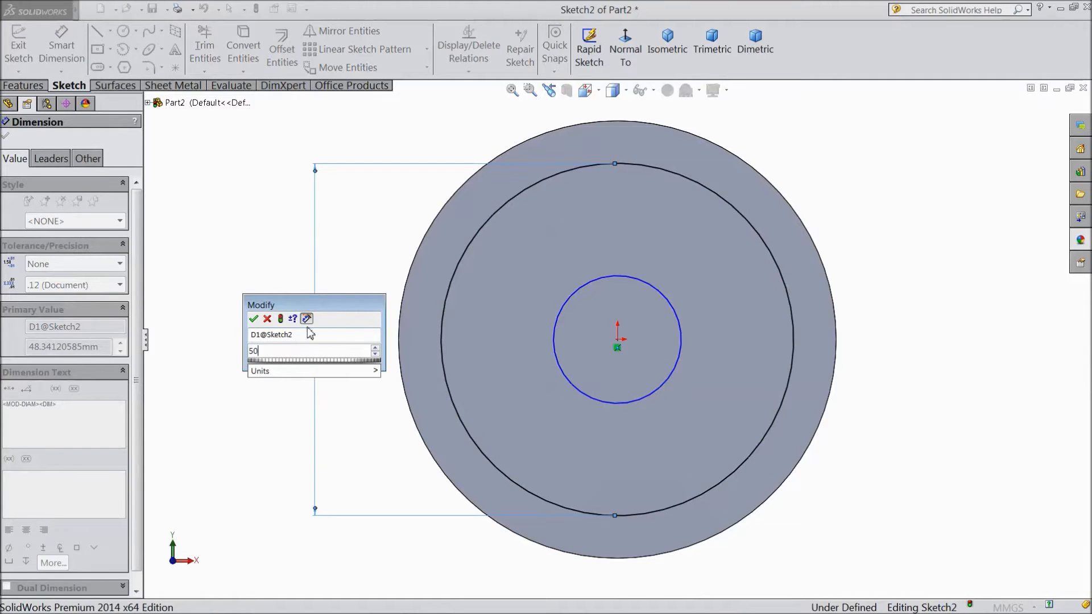
{"action": "left_click", "coordinate": [254, 318]}
{"action": "type", "text": "1"}
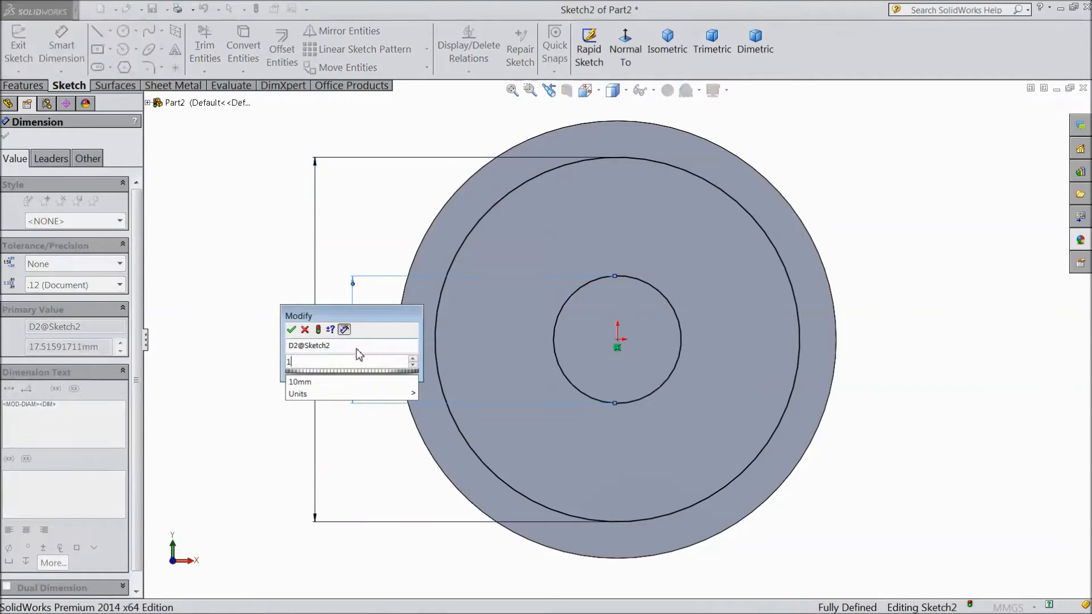
{"action": "left_click", "coordinate": [293, 330]}
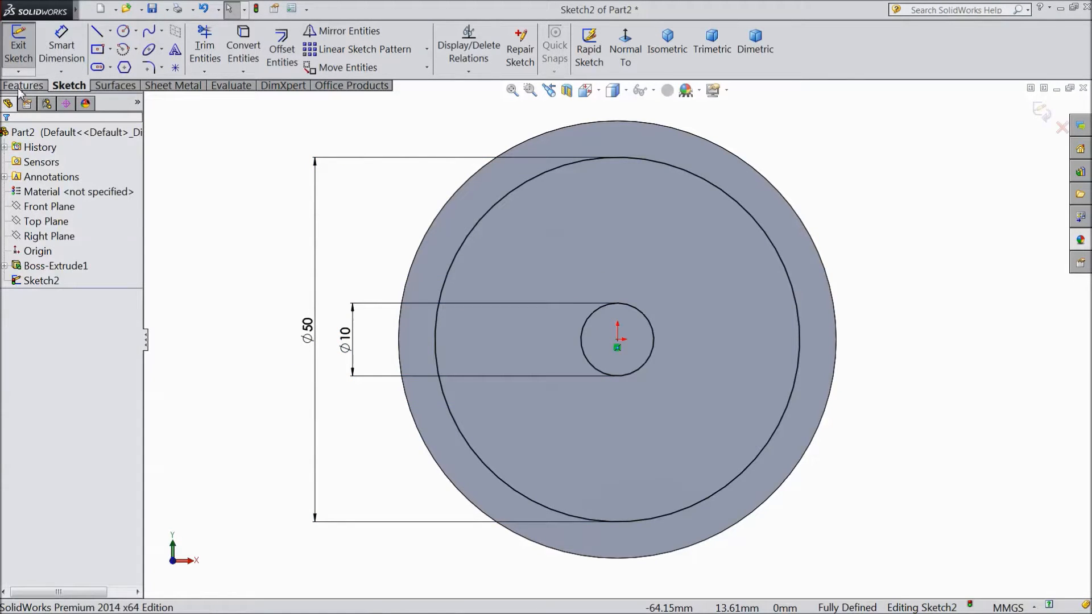
{"action": "left_click", "coordinate": [24, 85]}
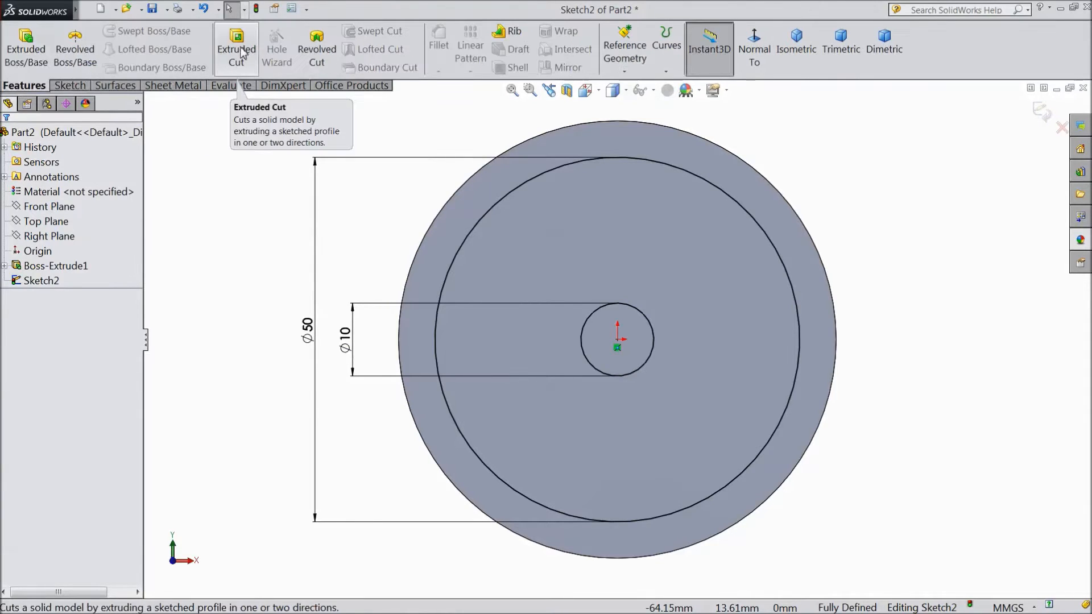
Cut a 3.00 mm blind recess between the 50 mm and 10 mm circles
{"action": "left_click", "coordinate": [236, 49]}
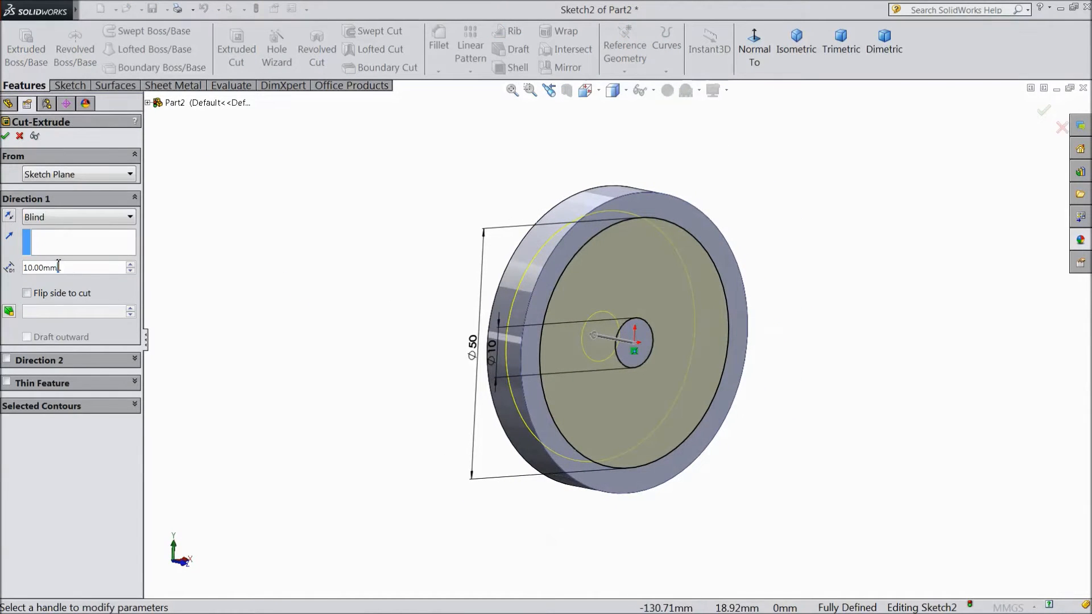
{"action": "type", "text": "3.00mm"}
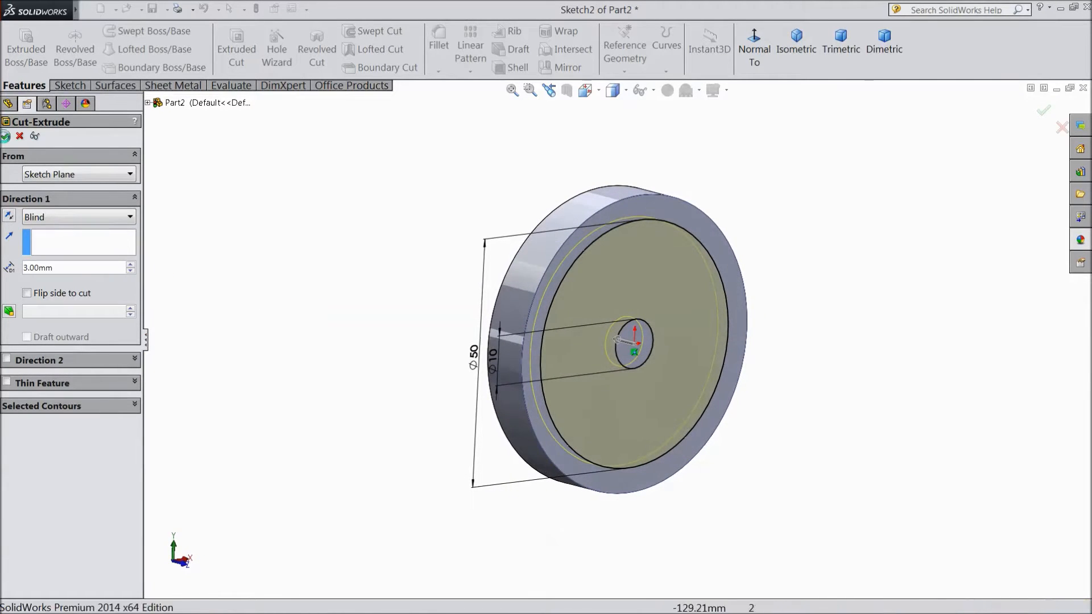
{"action": "left_click", "coordinate": [7, 135]}
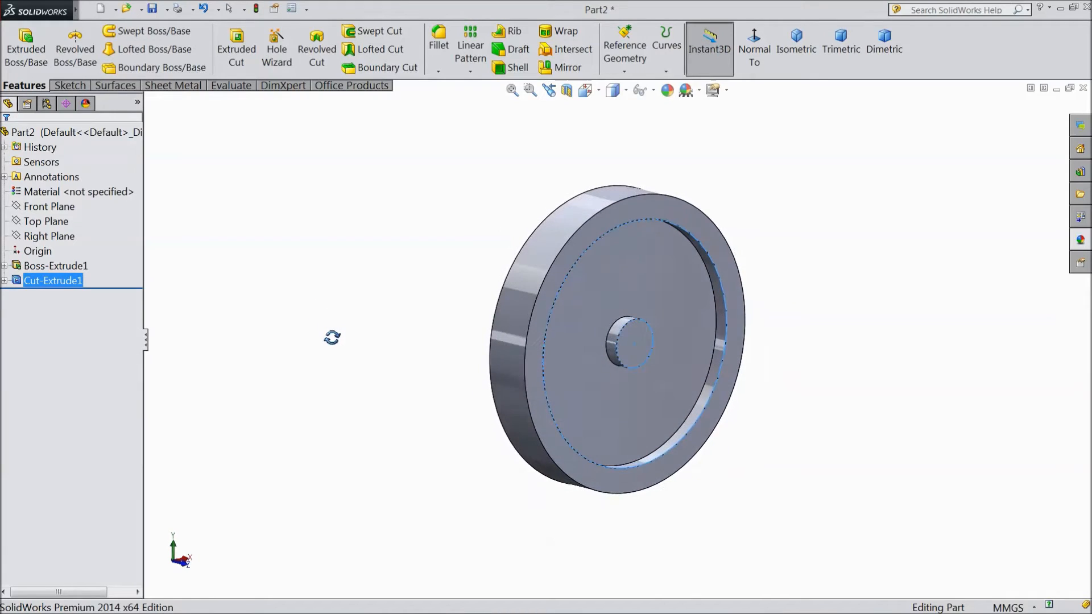
Mirror Cut-Extrude1 about the Front Plane, then pick the recessed face for a new sketch
{"action": "left_click", "coordinate": [47, 222]}
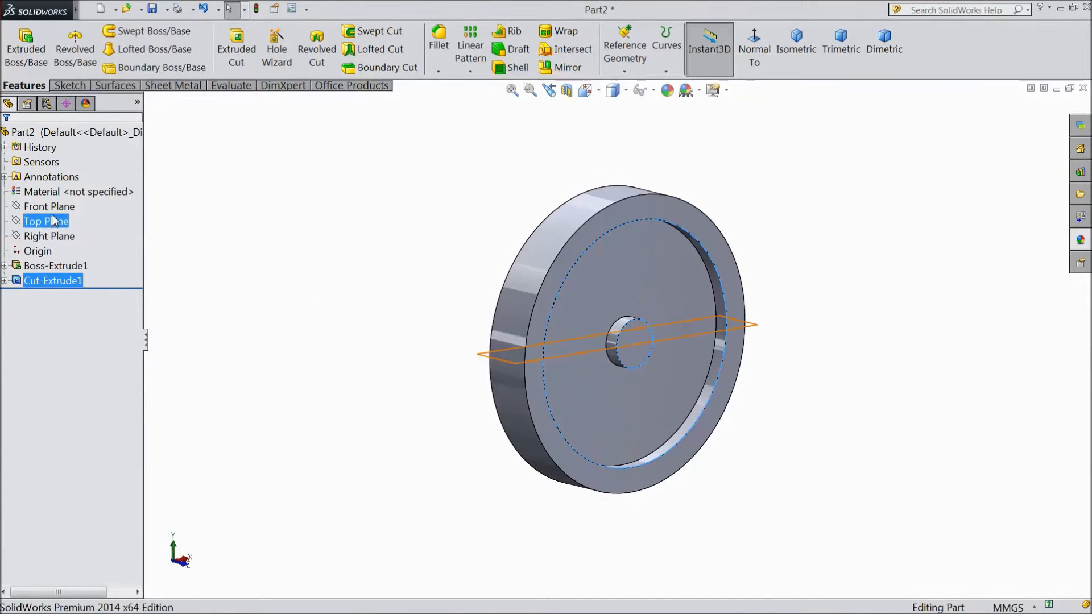
{"action": "left_click", "coordinate": [49, 206]}
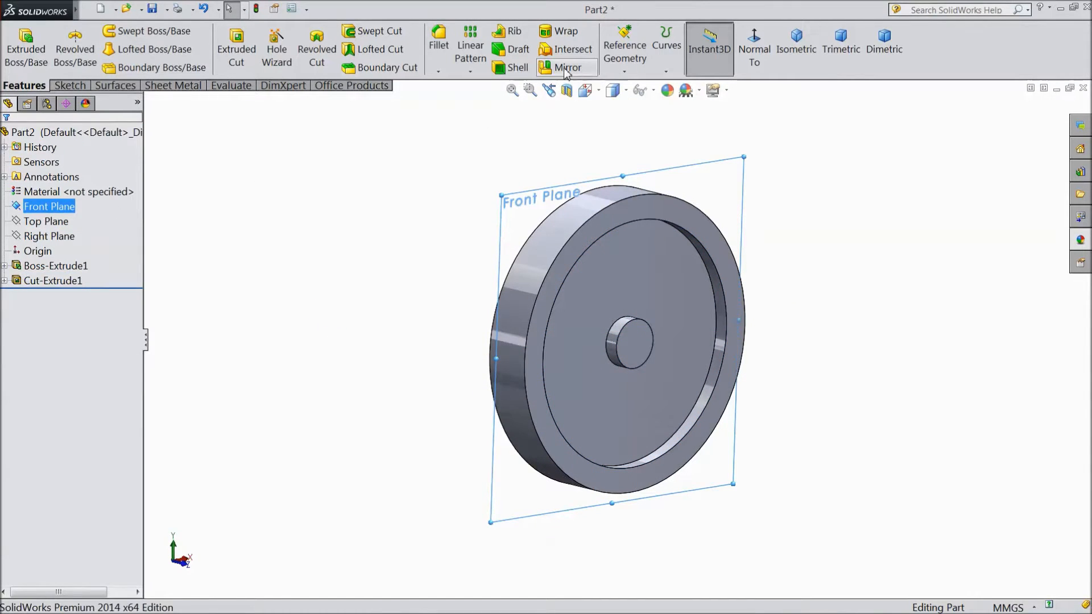
{"action": "left_click", "coordinate": [569, 67]}
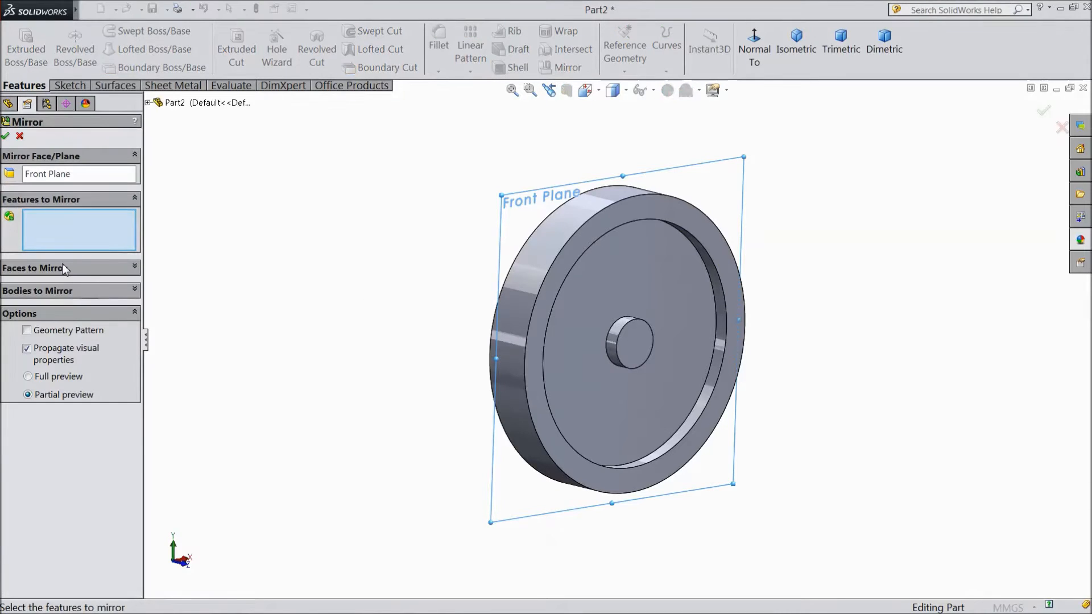
{"action": "left_click", "coordinate": [150, 102]}
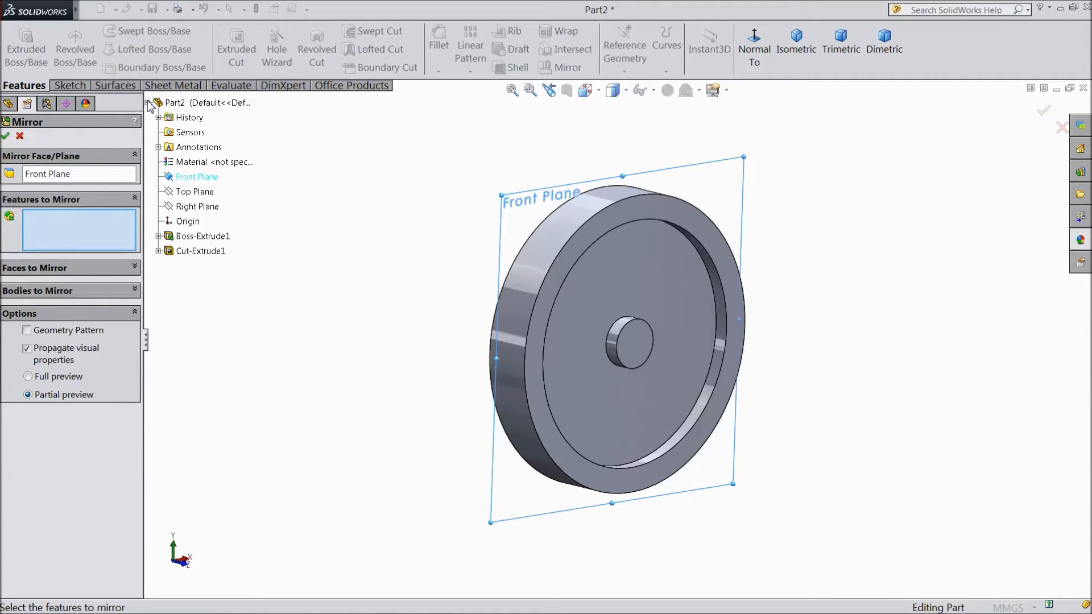
{"action": "left_click", "coordinate": [201, 250]}
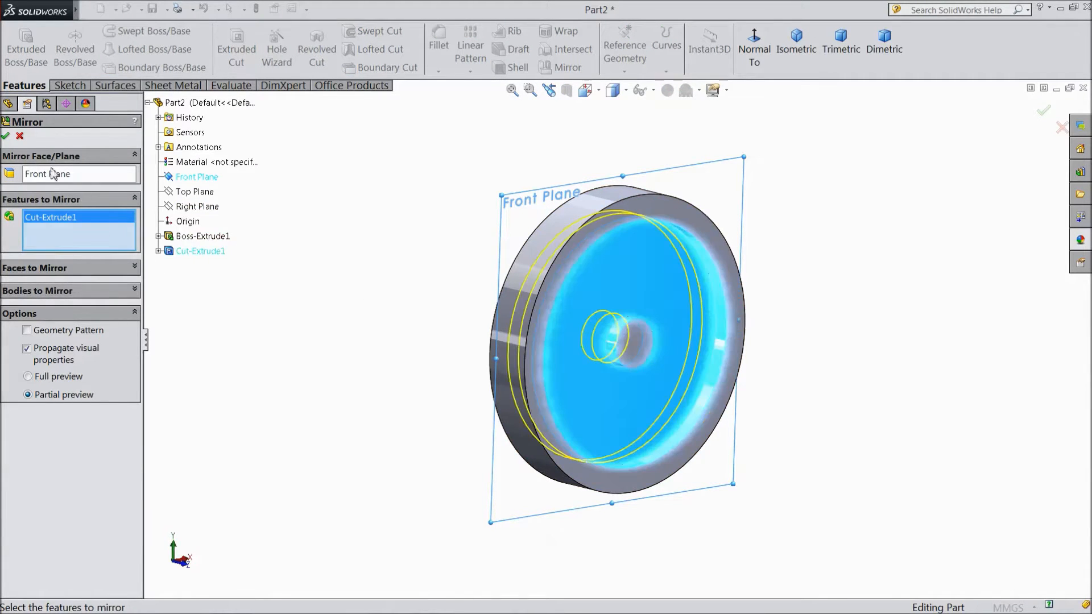
{"action": "left_click", "coordinate": [7, 135]}
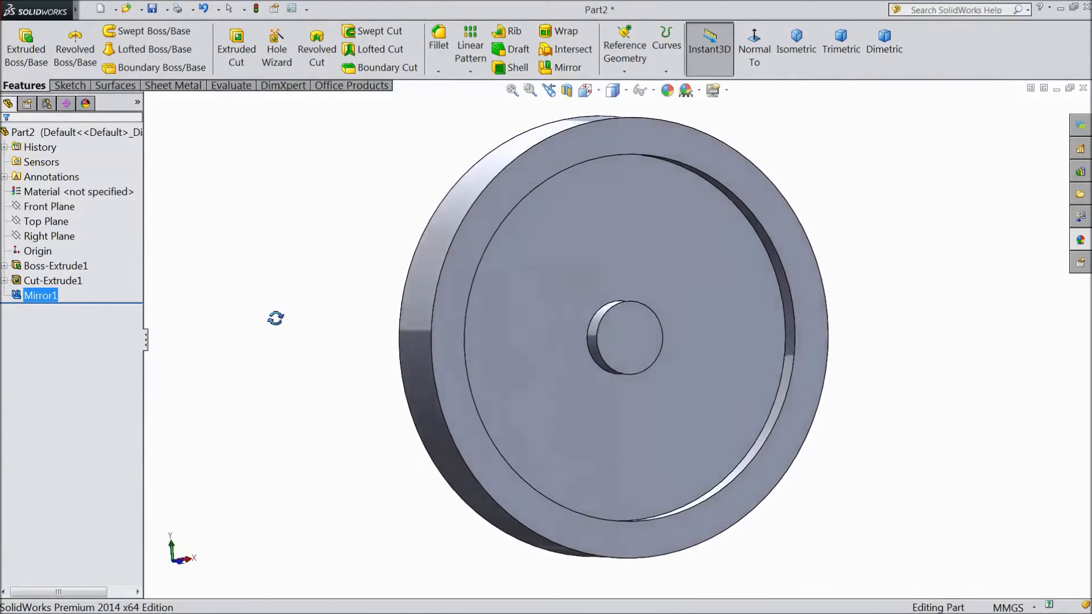
{"action": "left_click", "coordinate": [53, 280]}
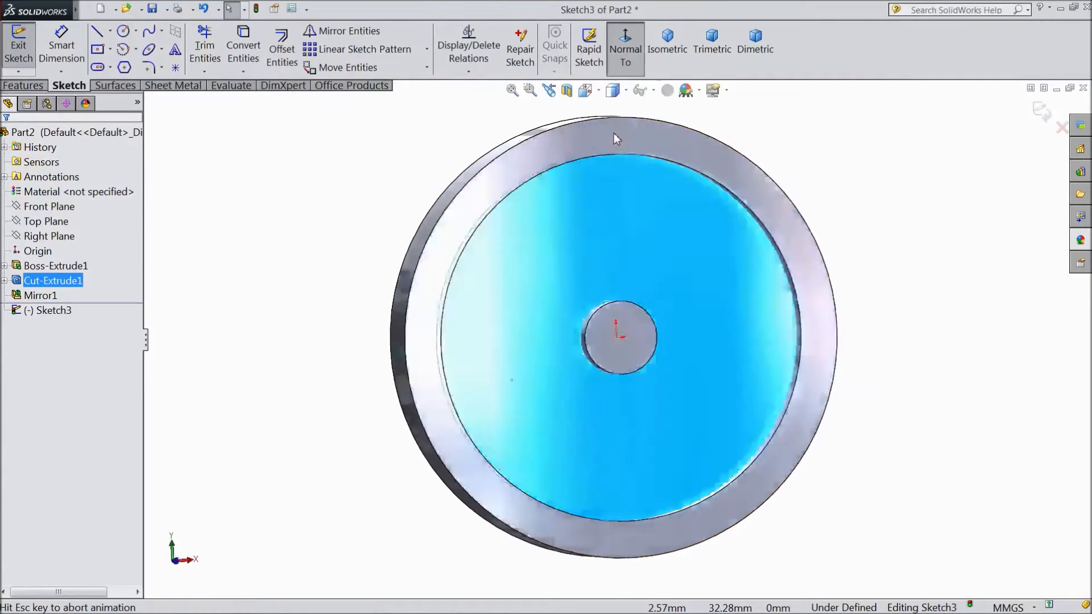
Draw an origin-centred 34 mm circle and mark it as construction geometry
{"action": "left_click", "coordinate": [125, 31]}
{"action": "type", "text": "34"}
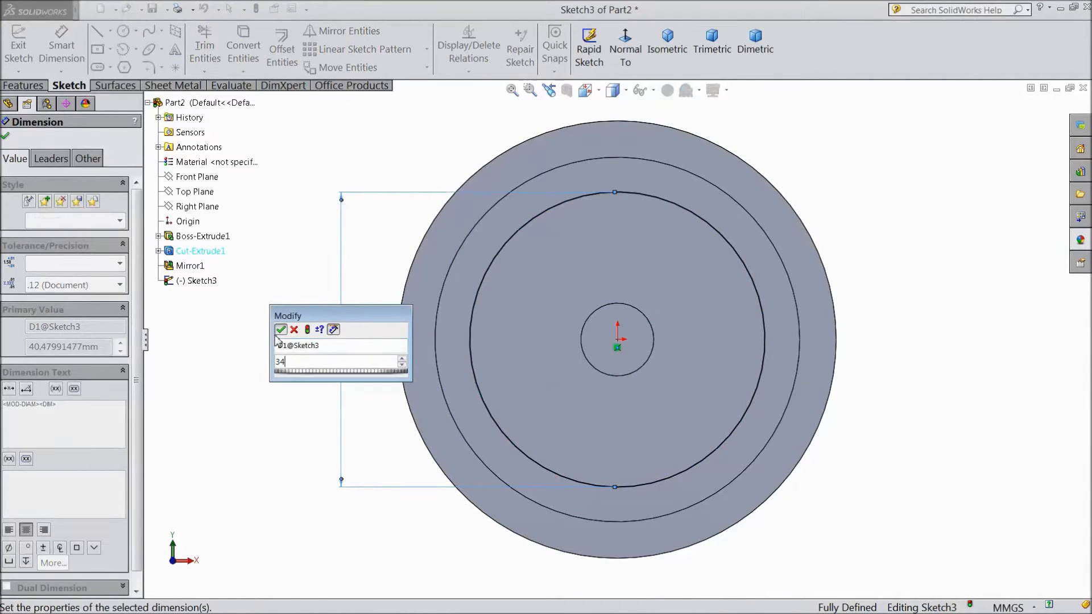
{"action": "left_click", "coordinate": [281, 330]}
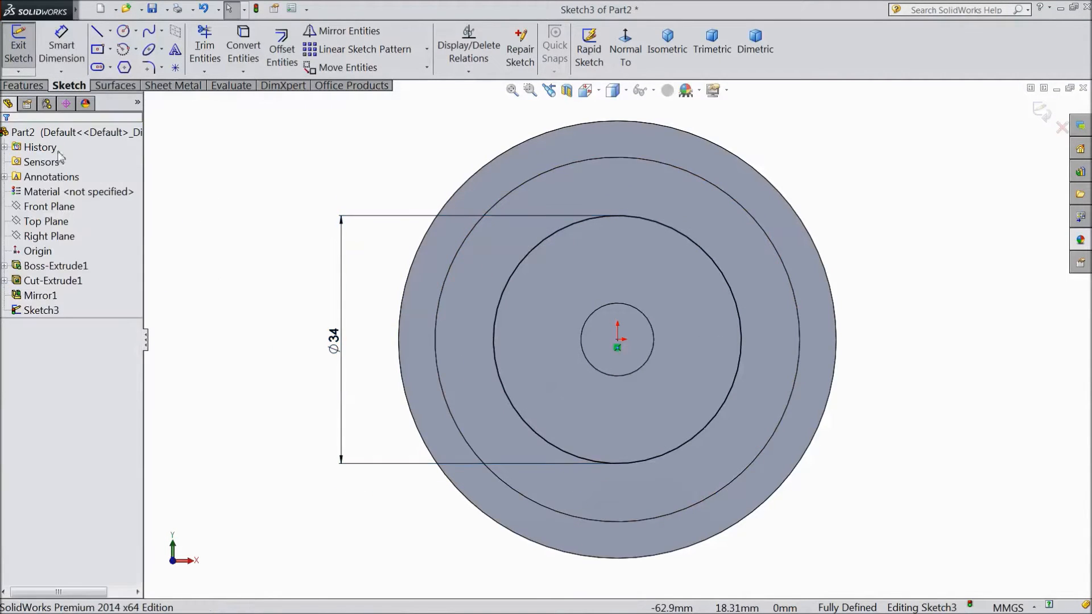
{"action": "left_click", "coordinate": [574, 222]}
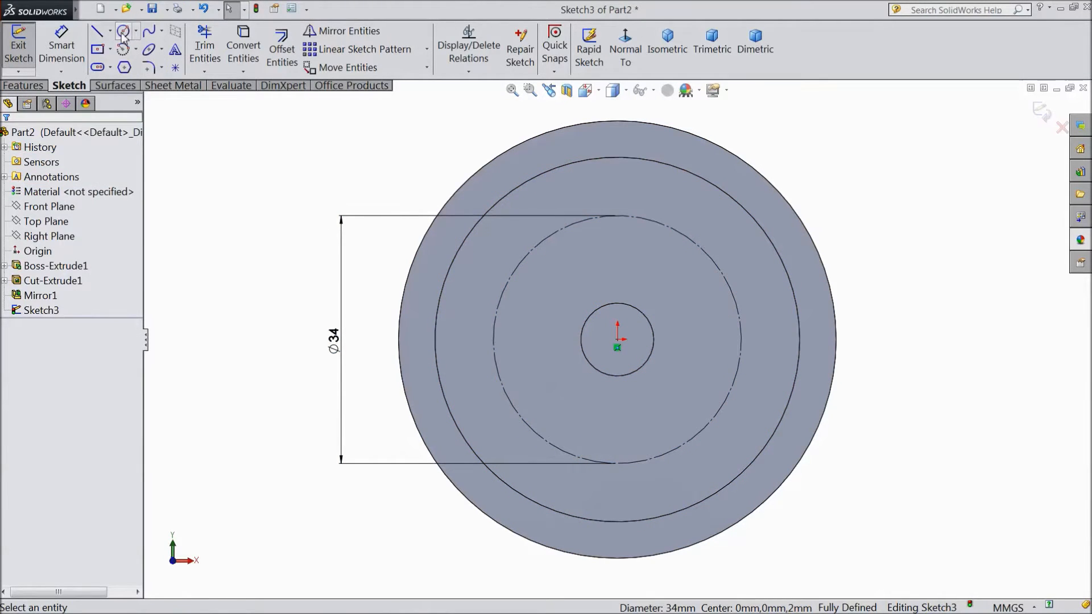
Place a 10 mm circle centred on the top of the 34 mm construction circle
{"action": "left_click", "coordinate": [123, 30]}
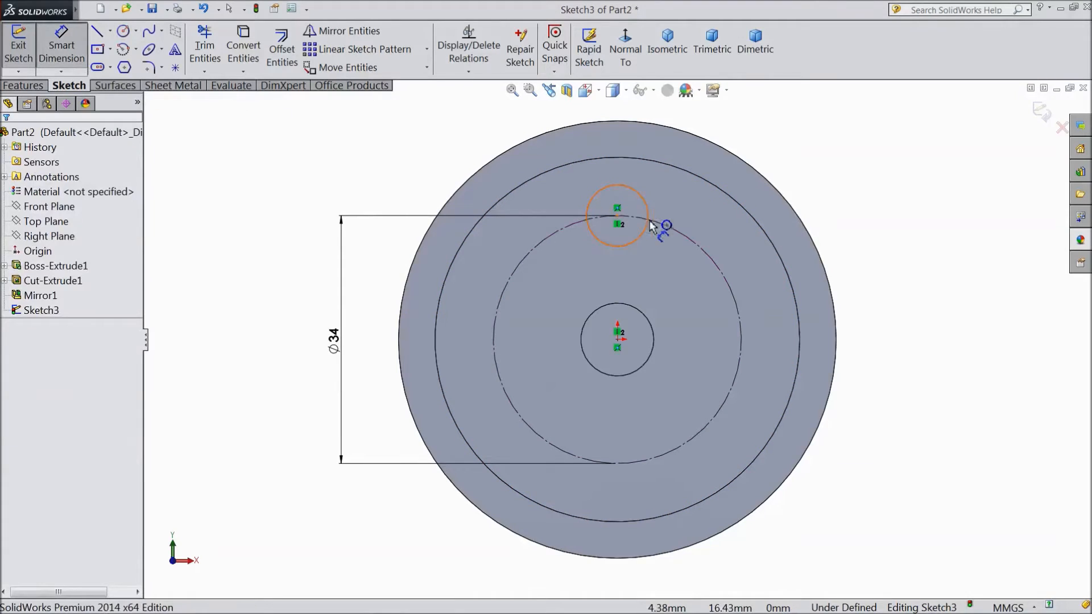
{"action": "left_click", "coordinate": [616, 202]}
{"action": "type", "text": "10"}
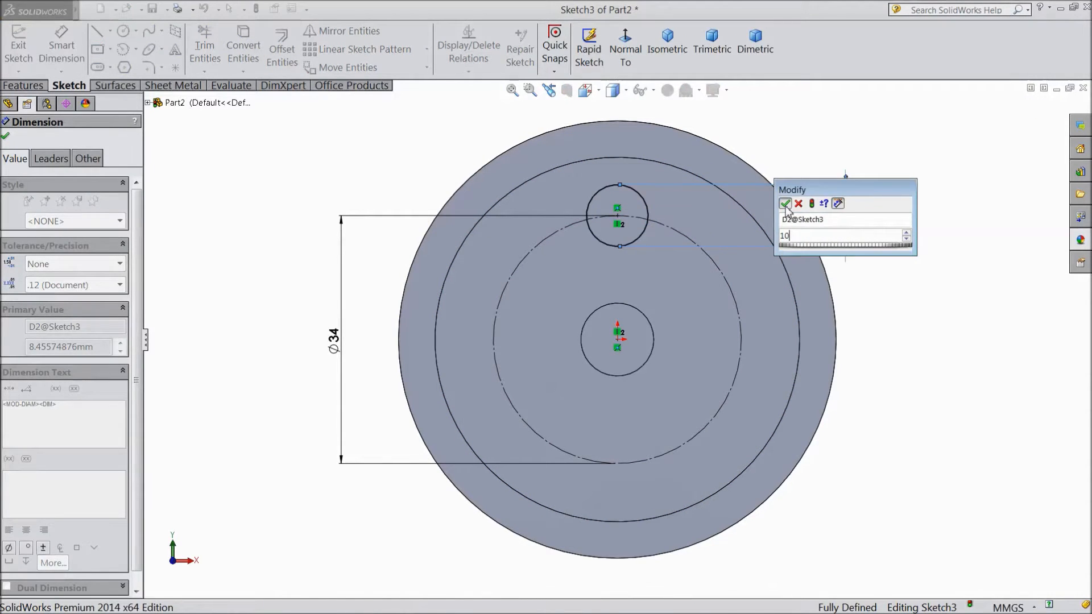
{"action": "left_click", "coordinate": [786, 204]}
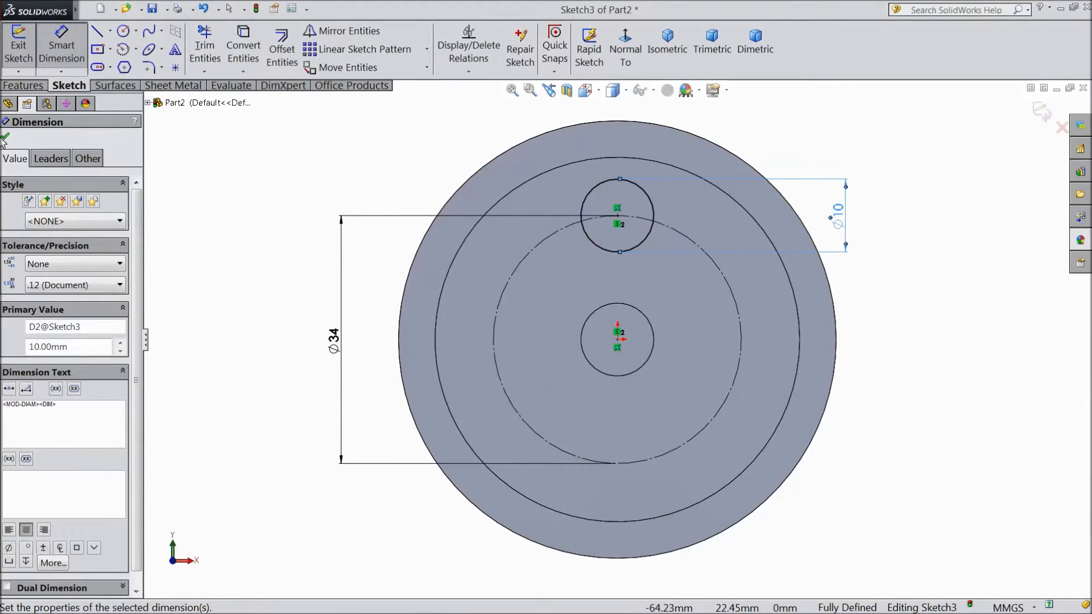
{"action": "left_click", "coordinate": [426, 49]}
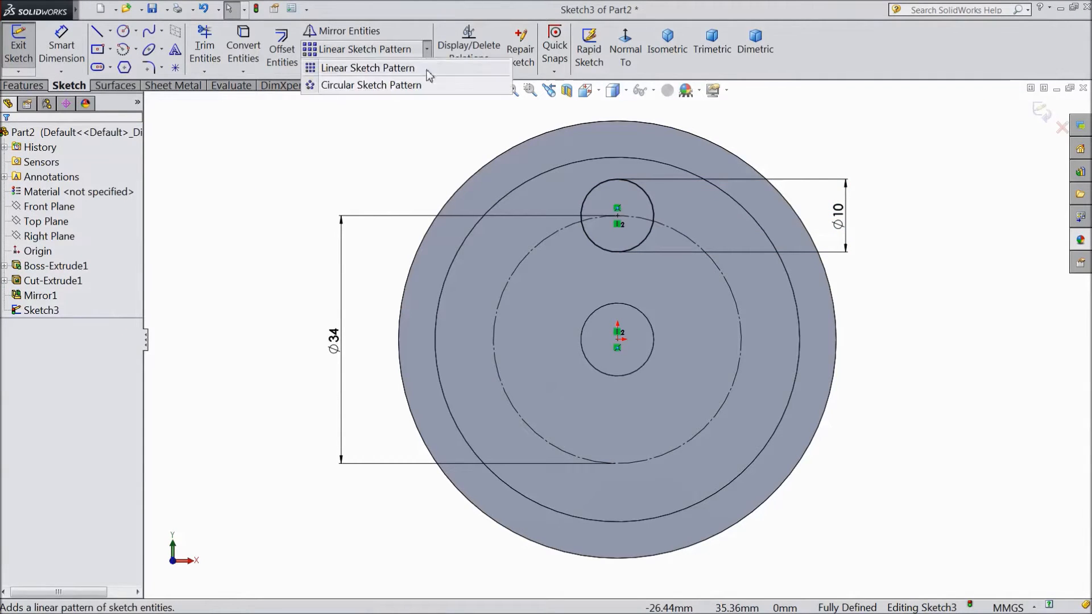
Circular-pattern the 10 mm circle to eight instances around the construction circle
{"action": "left_click", "coordinate": [370, 86]}
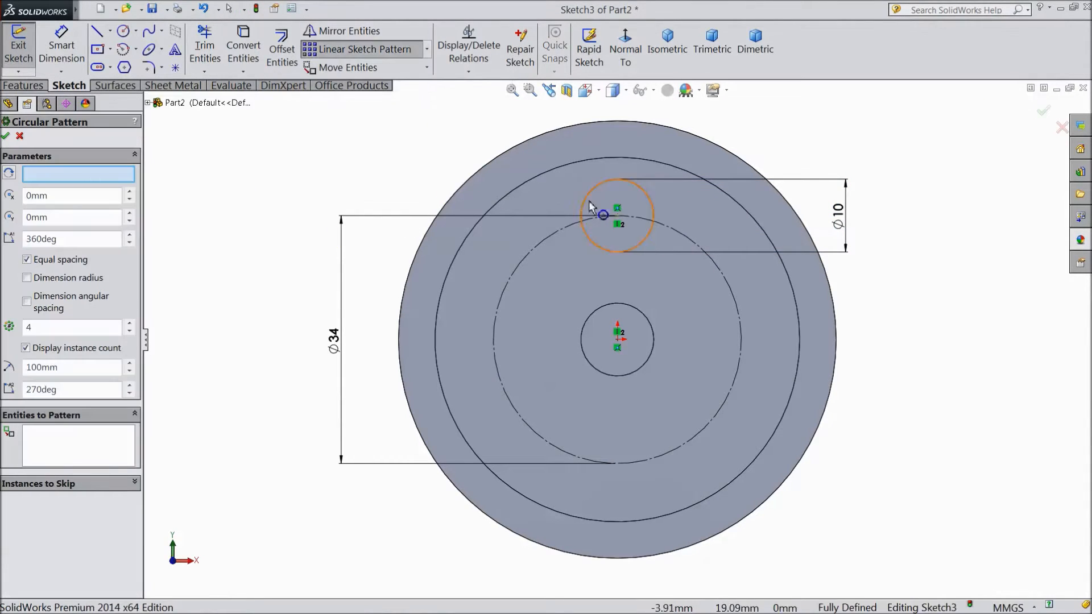
{"action": "left_click", "coordinate": [617, 214]}
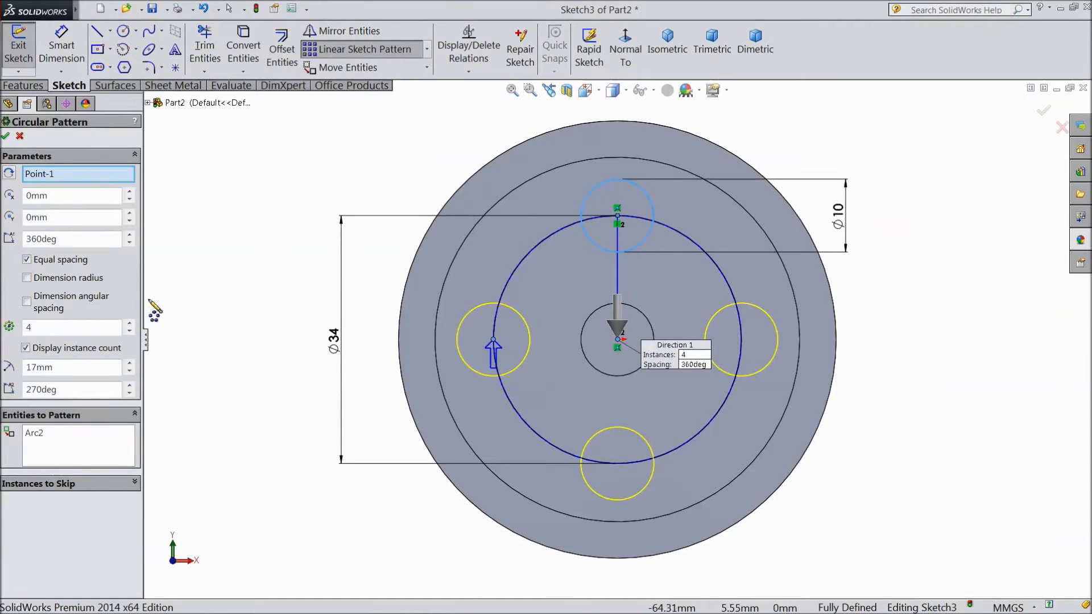
{"action": "left_click", "coordinate": [128, 323]}
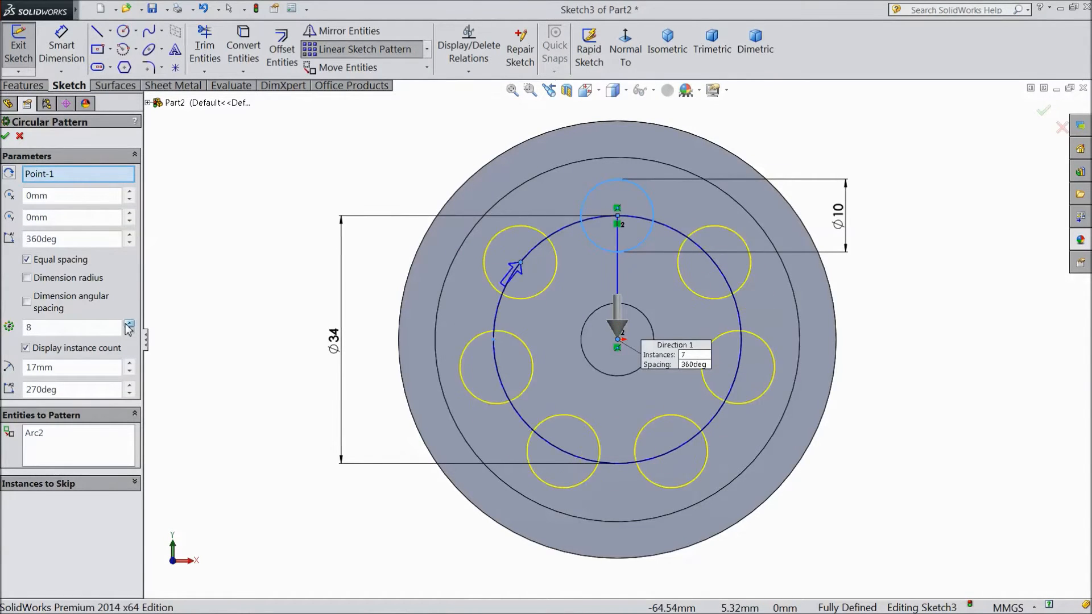
{"action": "left_click", "coordinate": [128, 324]}
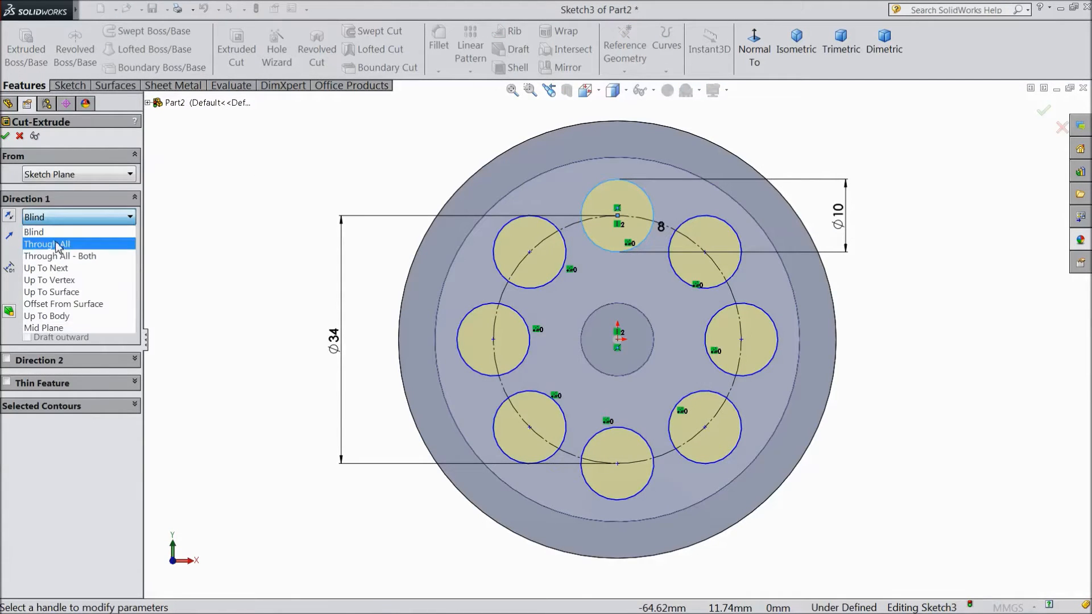
Cut the eight circles Through All to make eight holes in the disc
{"action": "left_click", "coordinate": [47, 244]}
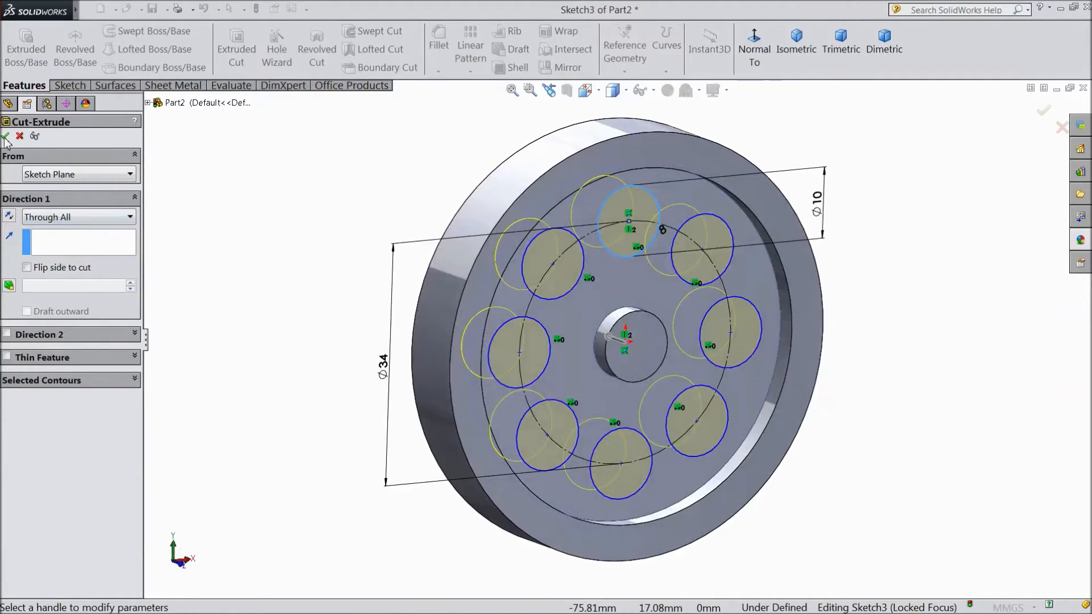
{"action": "left_click", "coordinate": [5, 137]}
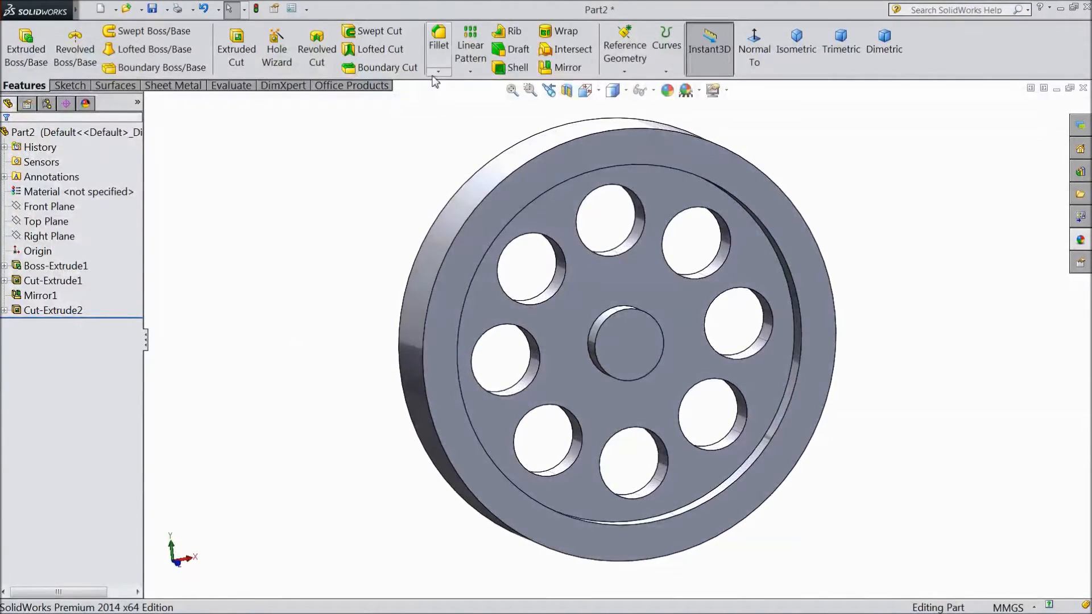
Apply a 0.10 mm × 45° chamfer to the rim, hole faces and centre bore edge
{"action": "left_click", "coordinate": [437, 42]}
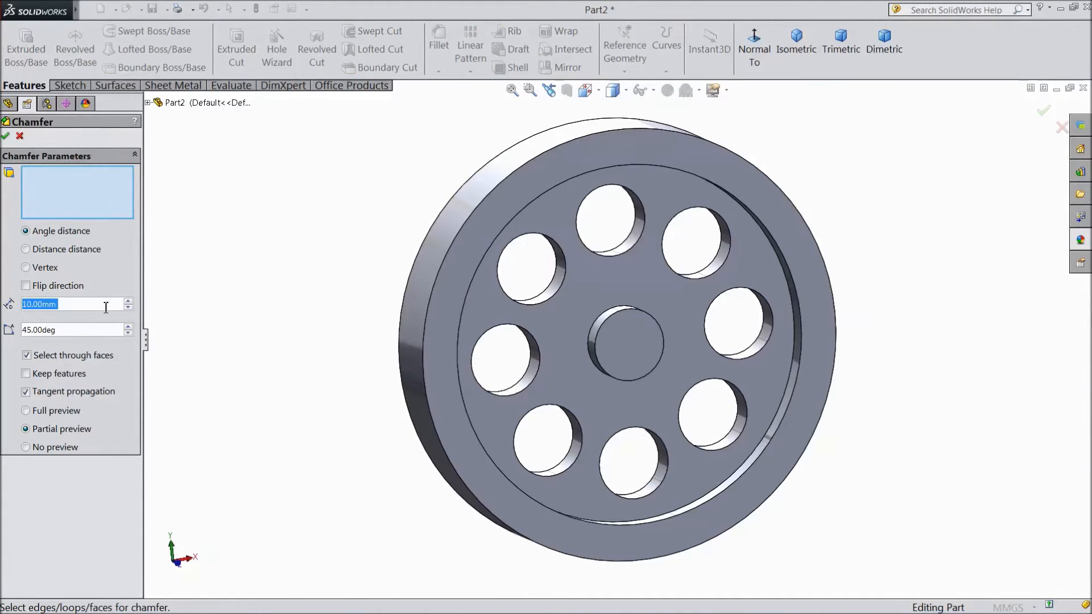
{"action": "type", "text": "0.10mm"}
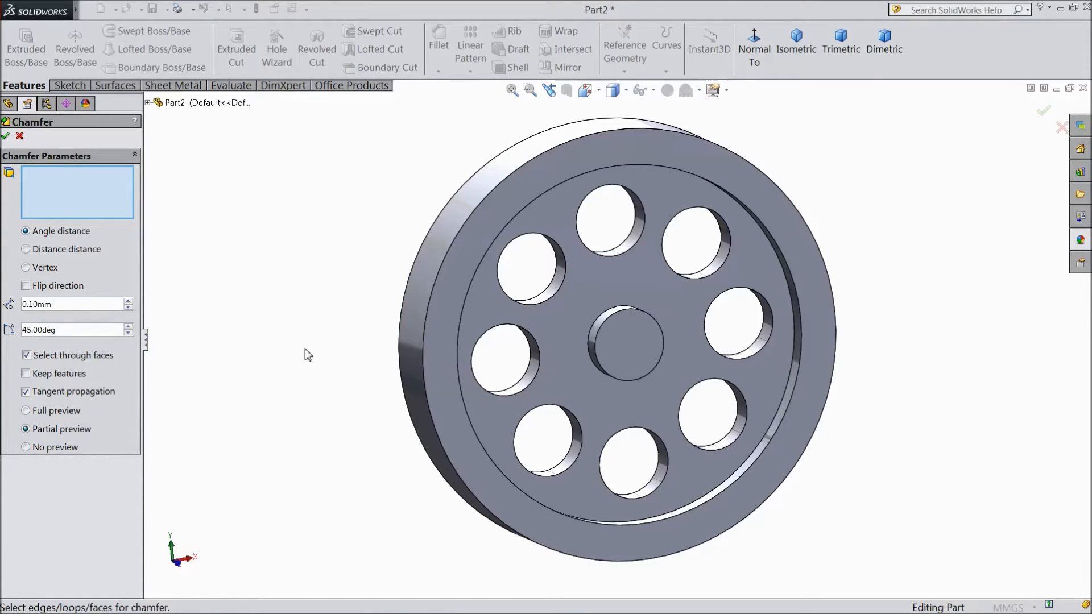
{"action": "left_click", "coordinate": [418, 387]}
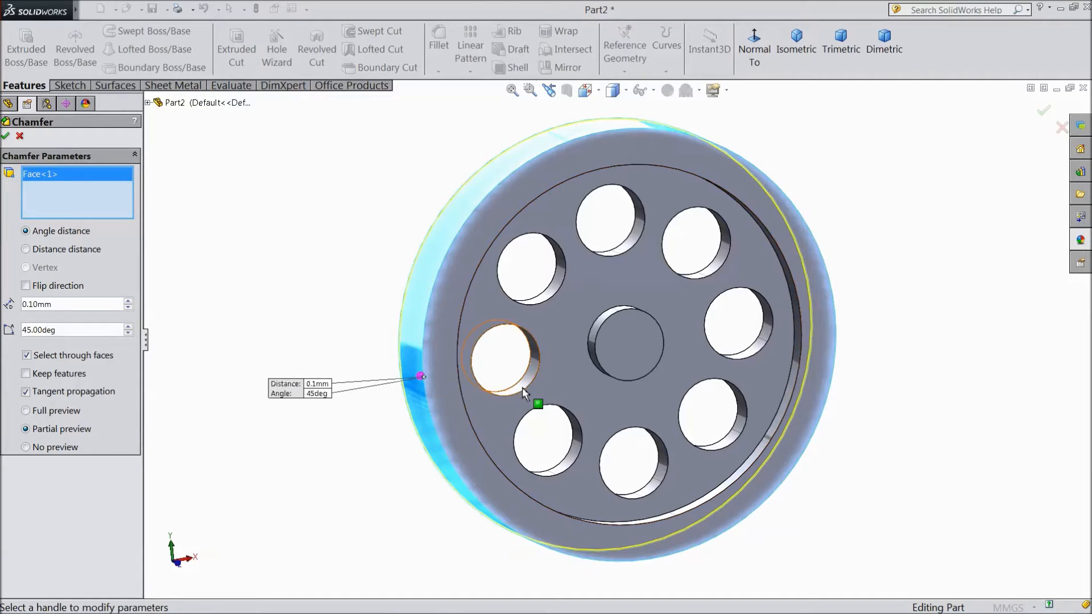
{"action": "left_click", "coordinate": [529, 268]}
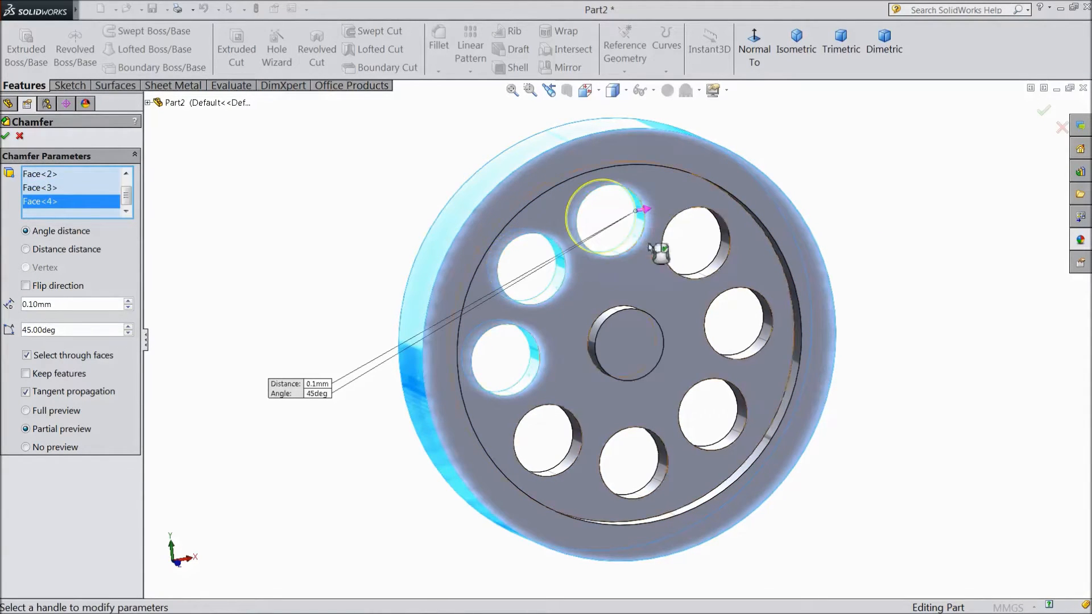
{"action": "left_click", "coordinate": [732, 321]}
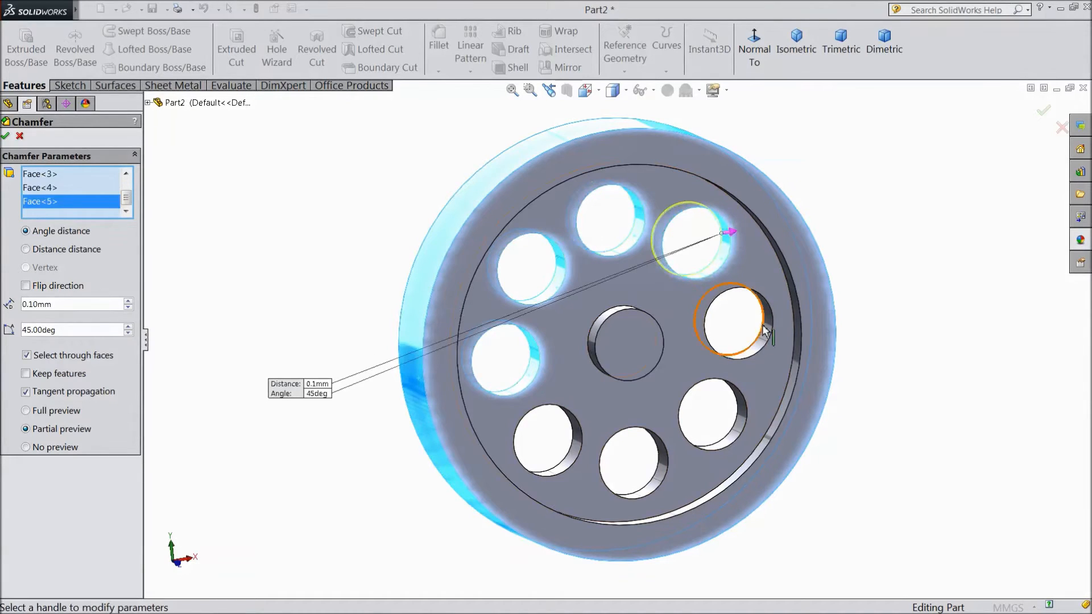
{"action": "left_click", "coordinate": [710, 415]}
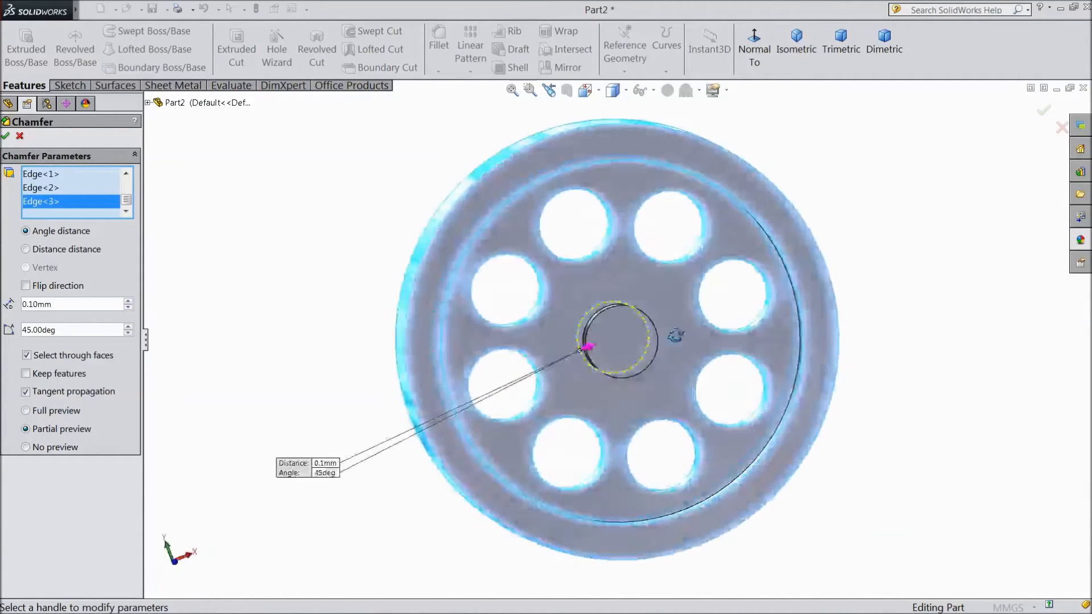
{"action": "left_click", "coordinate": [499, 384]}
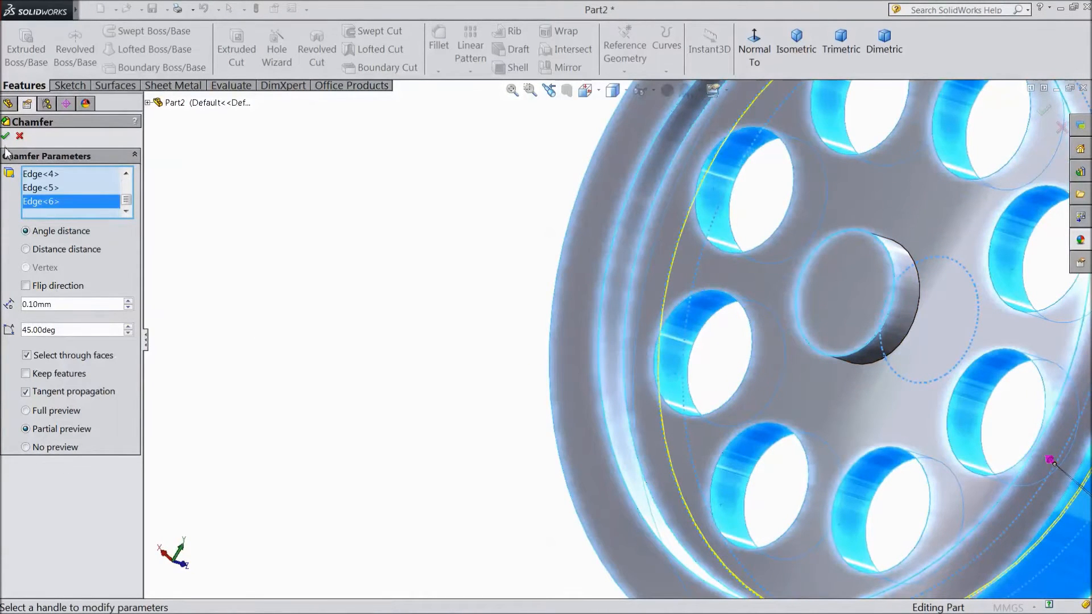
{"action": "left_click", "coordinate": [6, 135]}
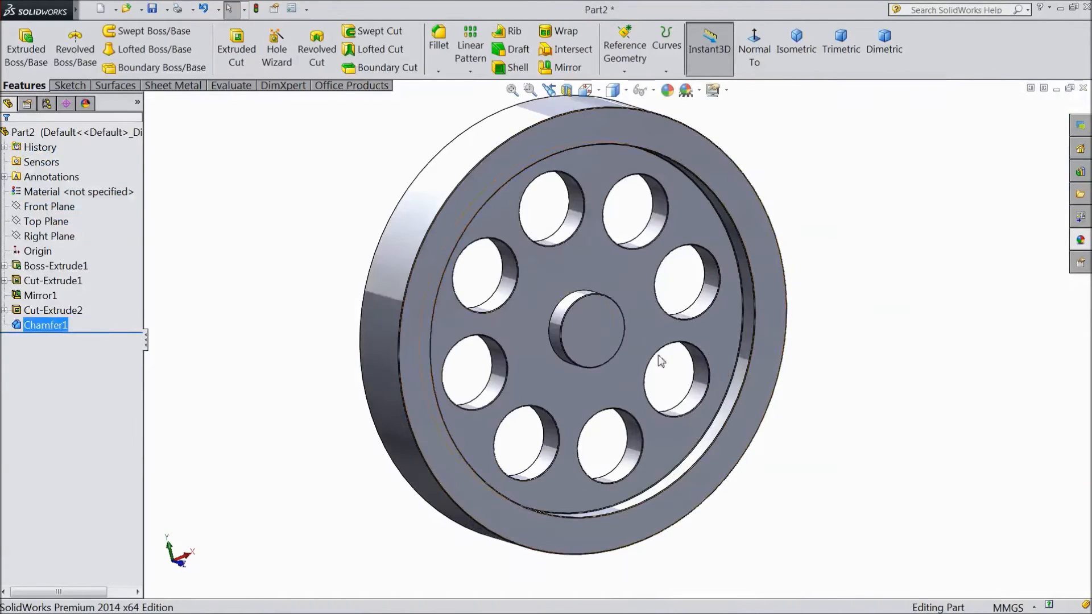
View the Right Plane normal-to, zoomed on the disc's edge-on cross-section, ready for the Line tool
{"action": "left_click", "coordinate": [49, 237]}
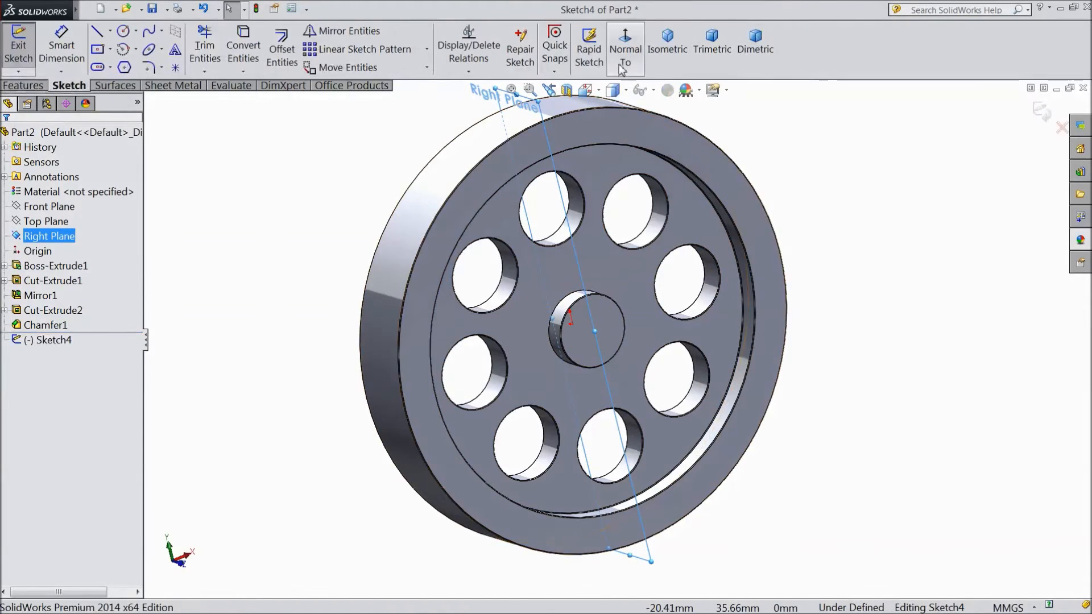
{"action": "left_click", "coordinate": [625, 49]}
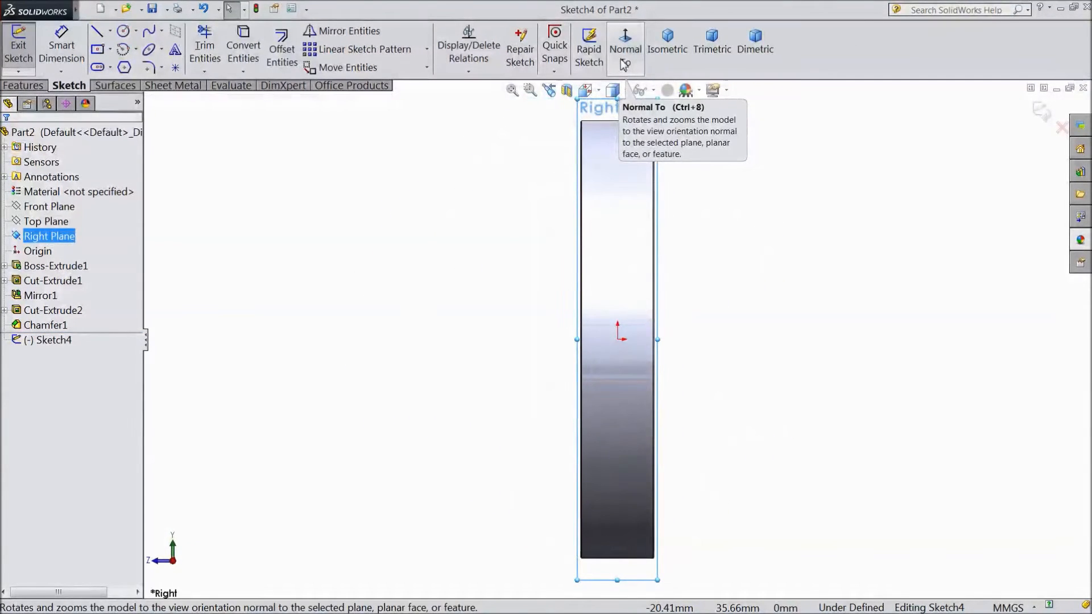
{"action": "left_click", "coordinate": [624, 41]}
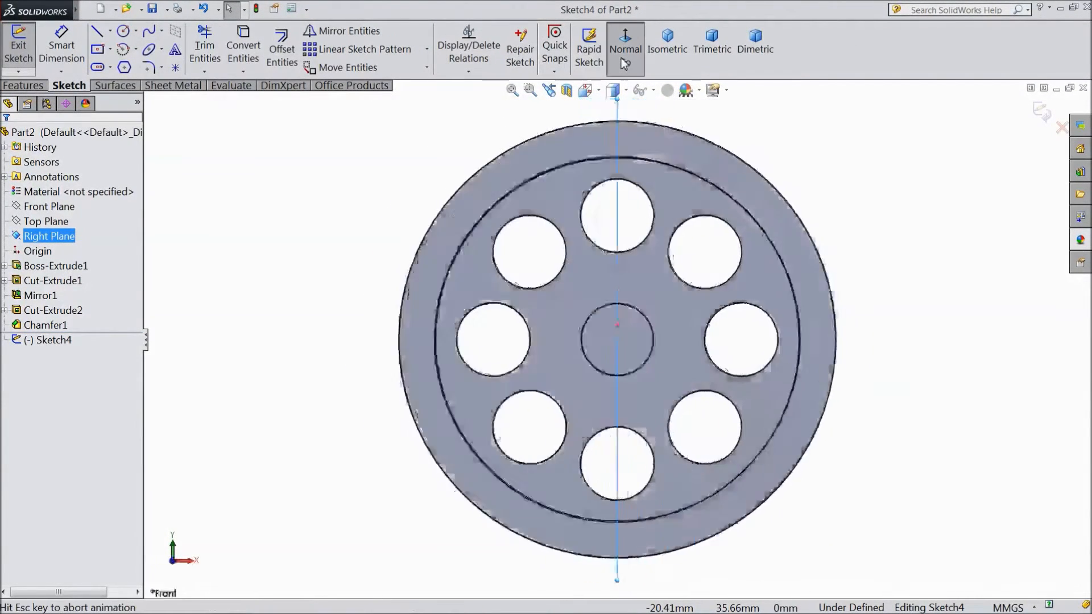
{"action": "left_click", "coordinate": [624, 49]}
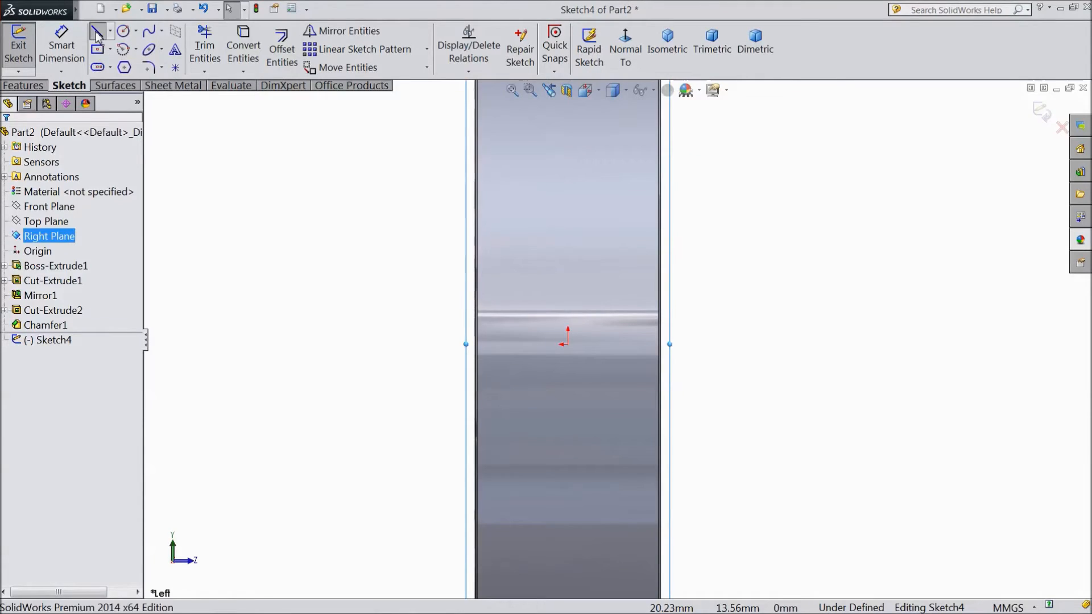
{"action": "left_click", "coordinate": [96, 30]}
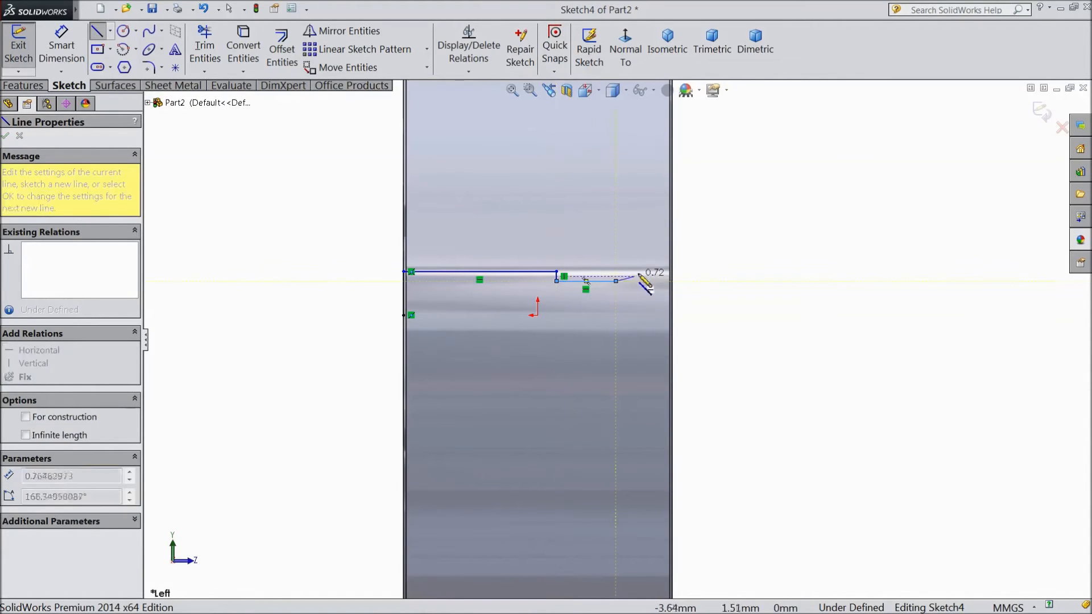
Sketch the short step line and the angled line up to the disc's right face
{"action": "left_click_drag", "start_coordinate": [647, 285], "coordinate": [673, 243]}
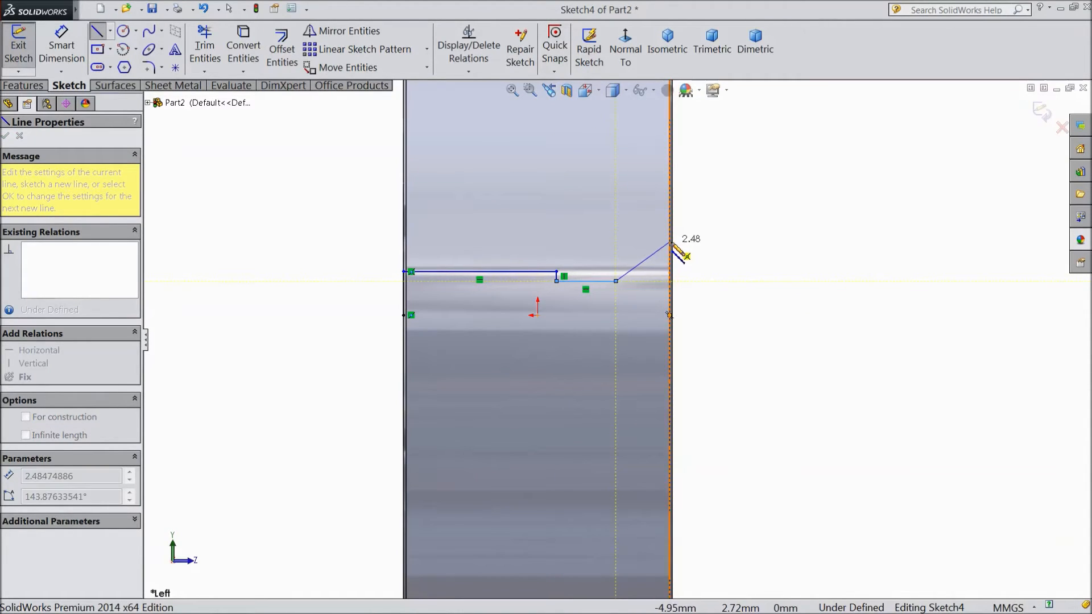
{"action": "left_click_drag", "start_coordinate": [671, 243], "coordinate": [671, 242]}
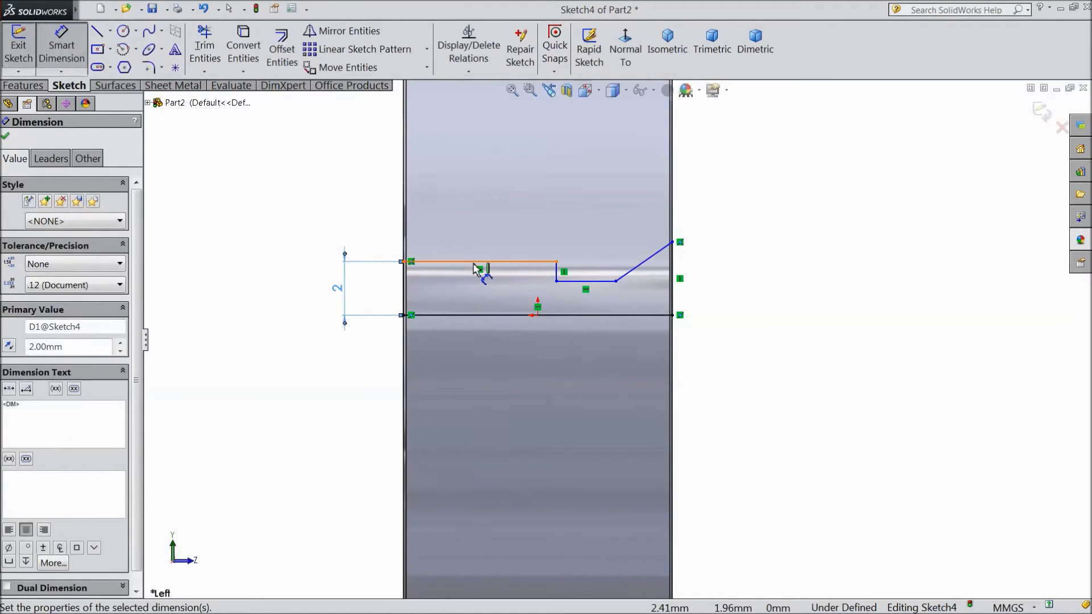
Dimension the profile lines to 6 mm and 2.50 mm lengths
{"action": "left_click", "coordinate": [479, 263]}
{"action": "type", "text": "6"}
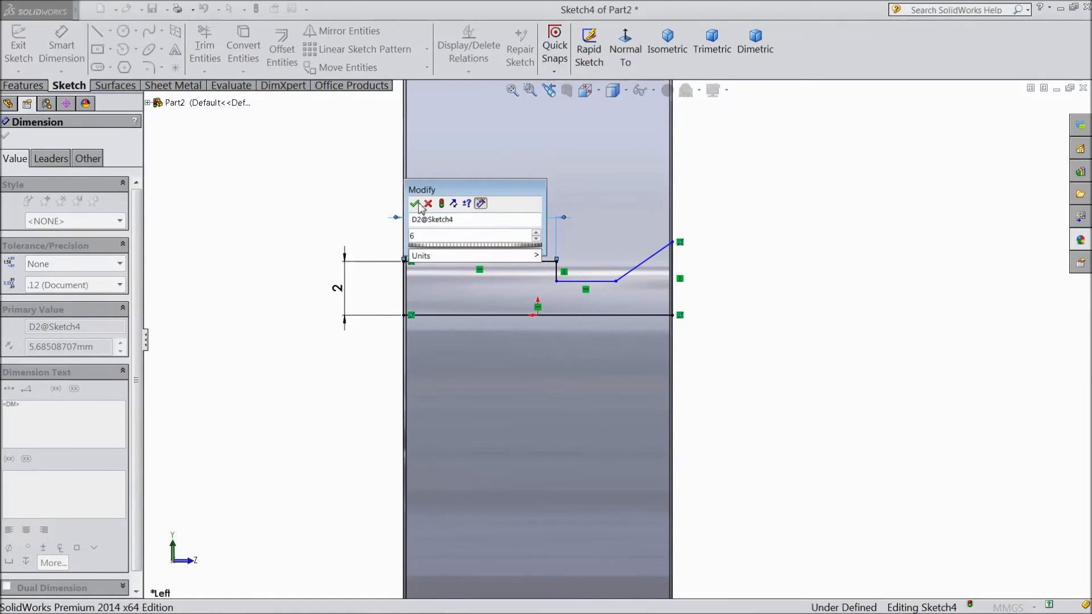
{"action": "left_click", "coordinate": [415, 203]}
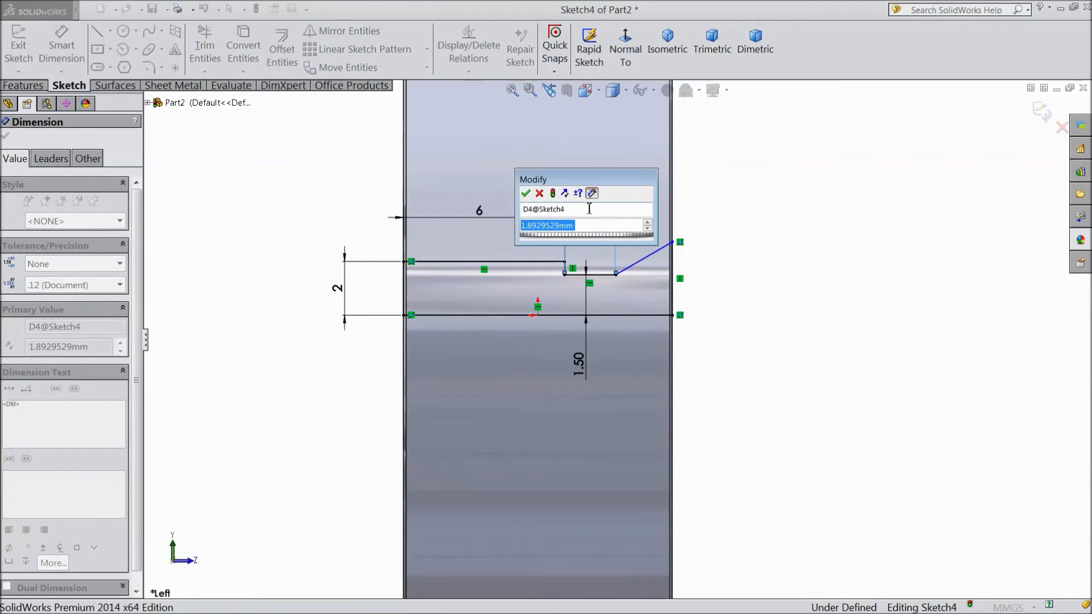
{"action": "type", "text": "2.5"}
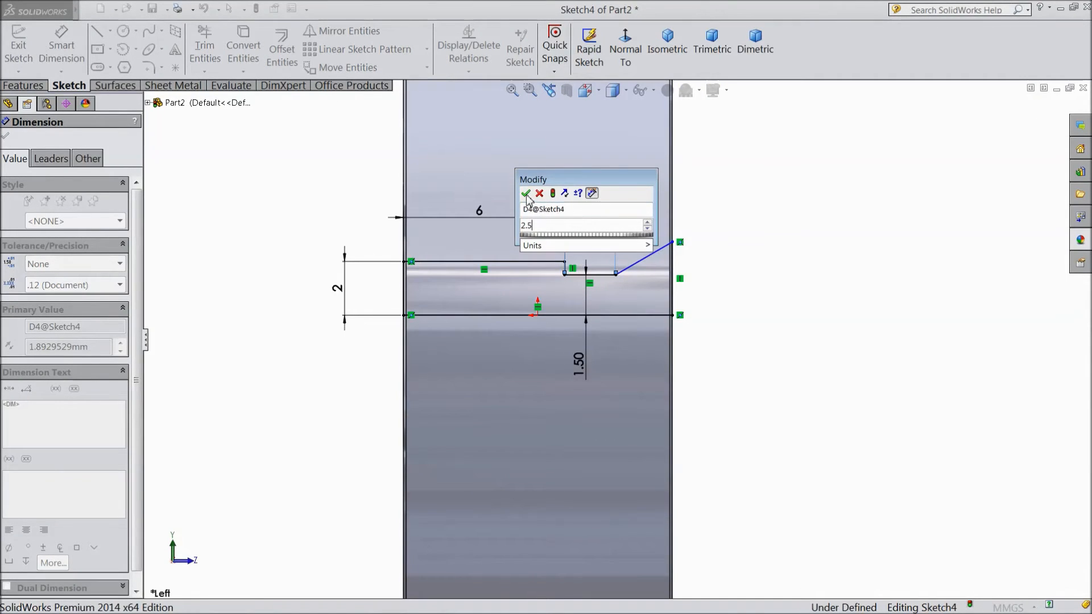
{"action": "left_click", "coordinate": [527, 193]}
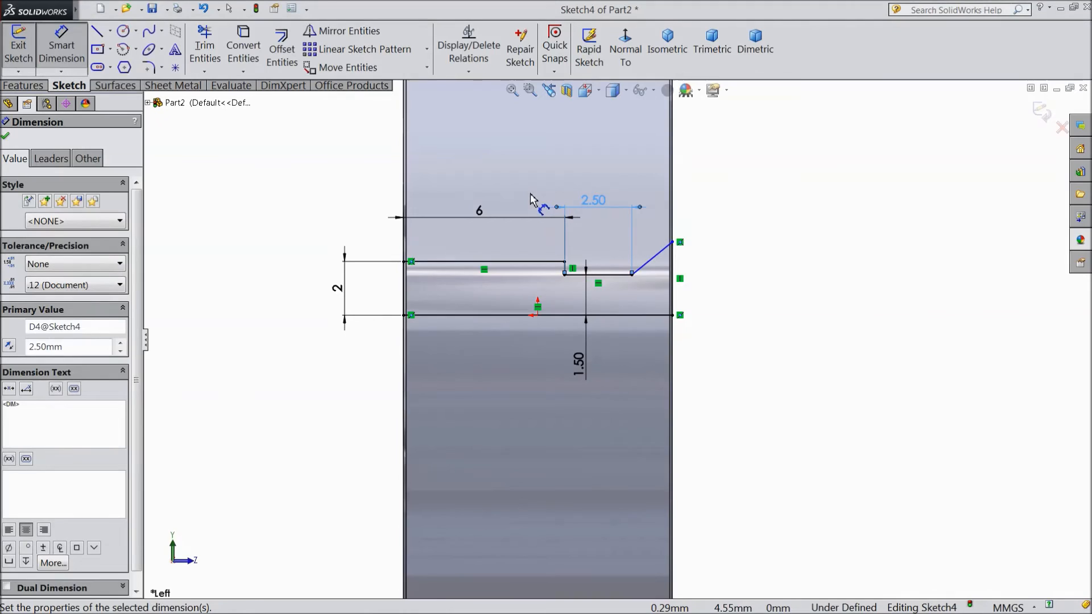
{"action": "mouse_move", "coordinate": [655, 272]}
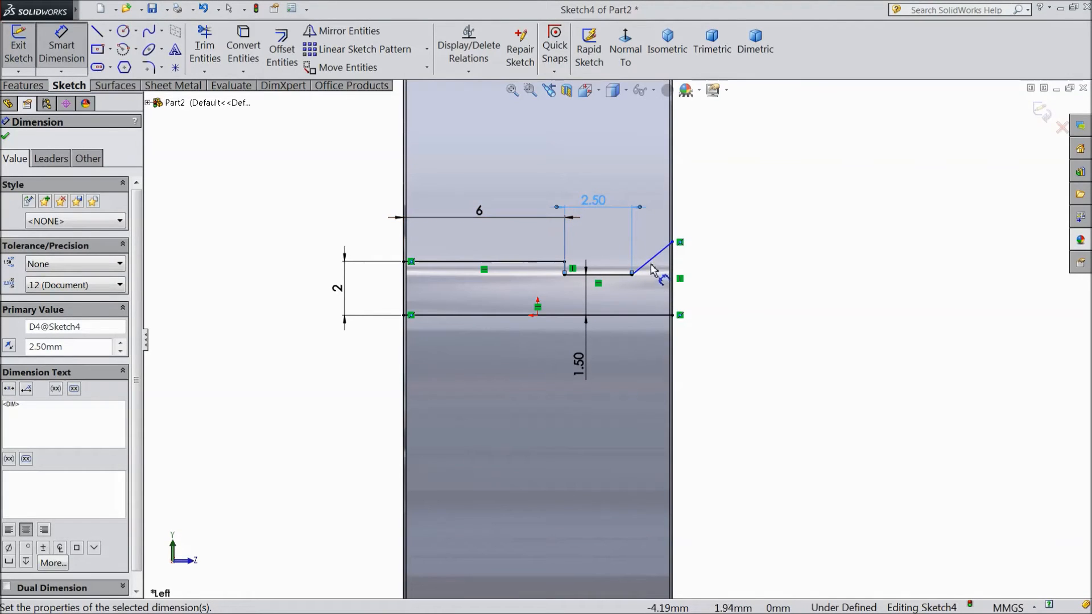
Dimension the angled end at 45° against the bottom line
{"action": "left_click", "coordinate": [651, 258]}
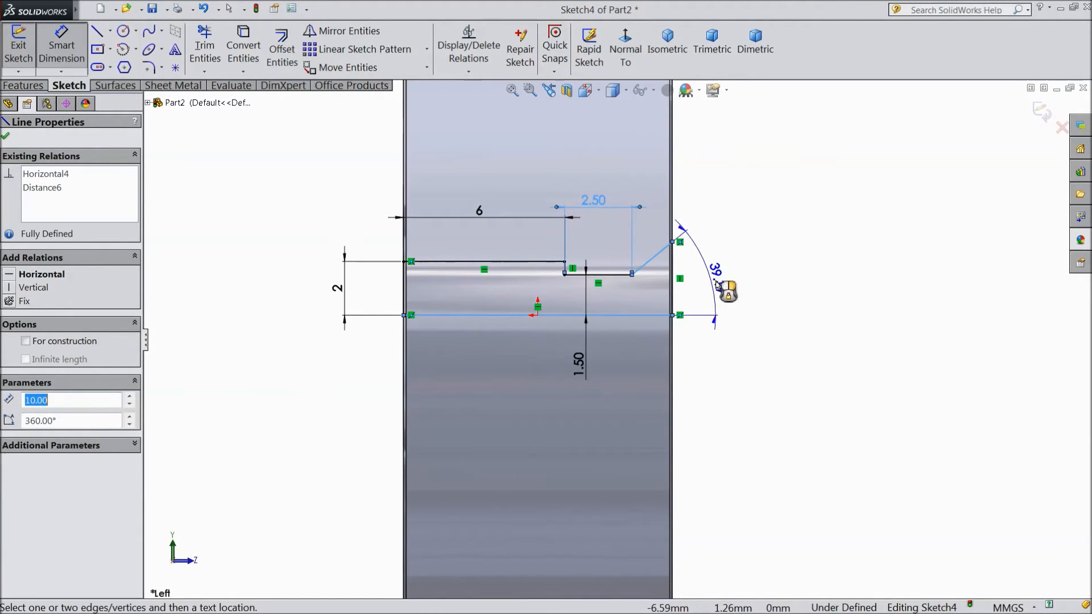
{"action": "left_click", "coordinate": [715, 270]}
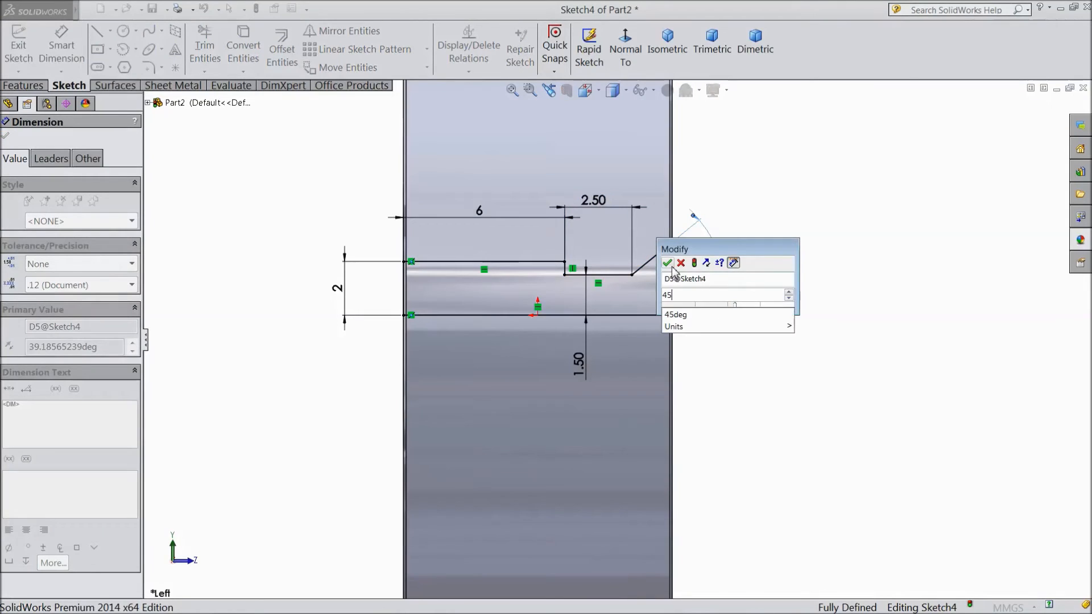
{"action": "left_click", "coordinate": [667, 263]}
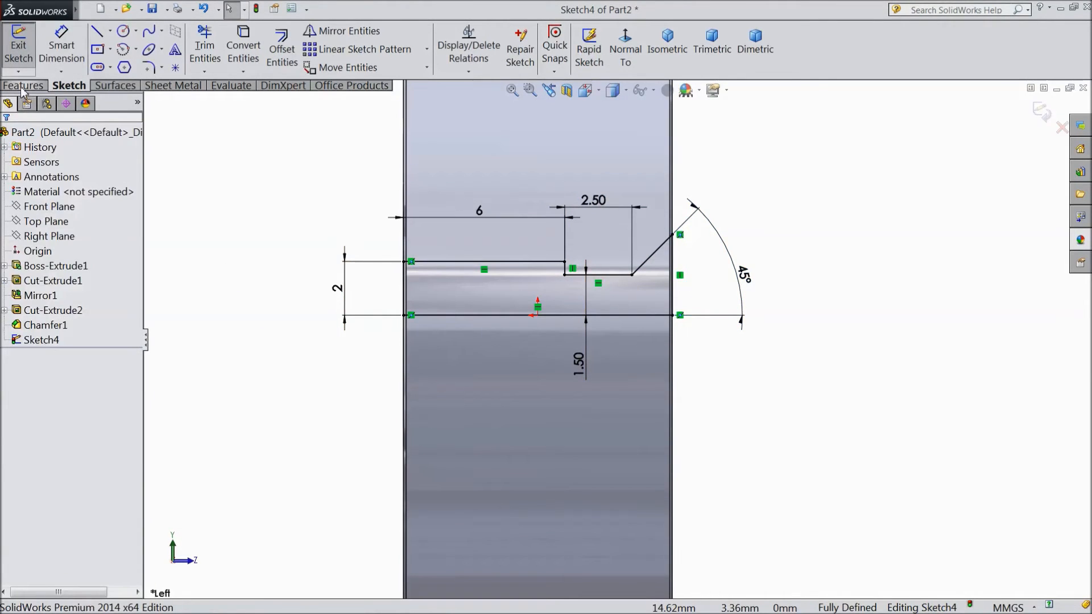
Create a 360° Revolved Cut using the bottom line (Line9) as the axis
{"action": "left_click", "coordinate": [24, 86]}
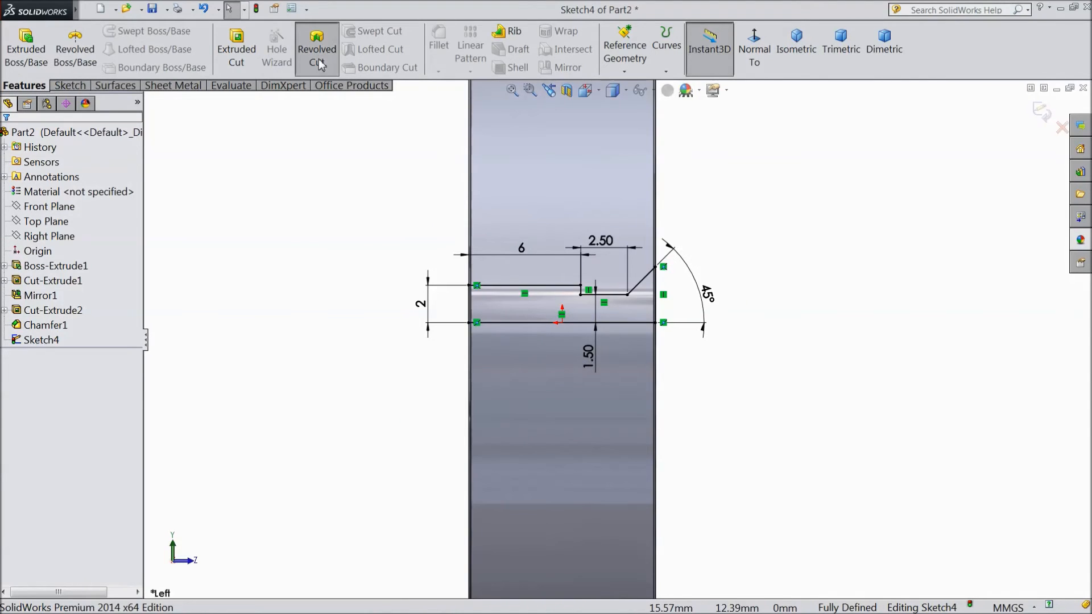
{"action": "left_click", "coordinate": [316, 49]}
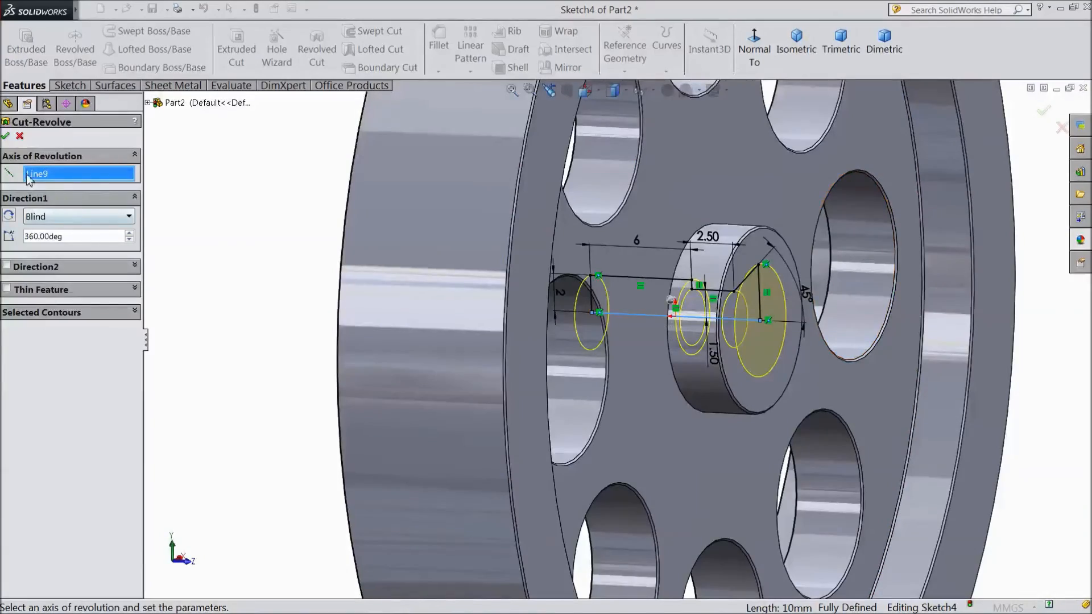
{"action": "left_click", "coordinate": [4, 135]}
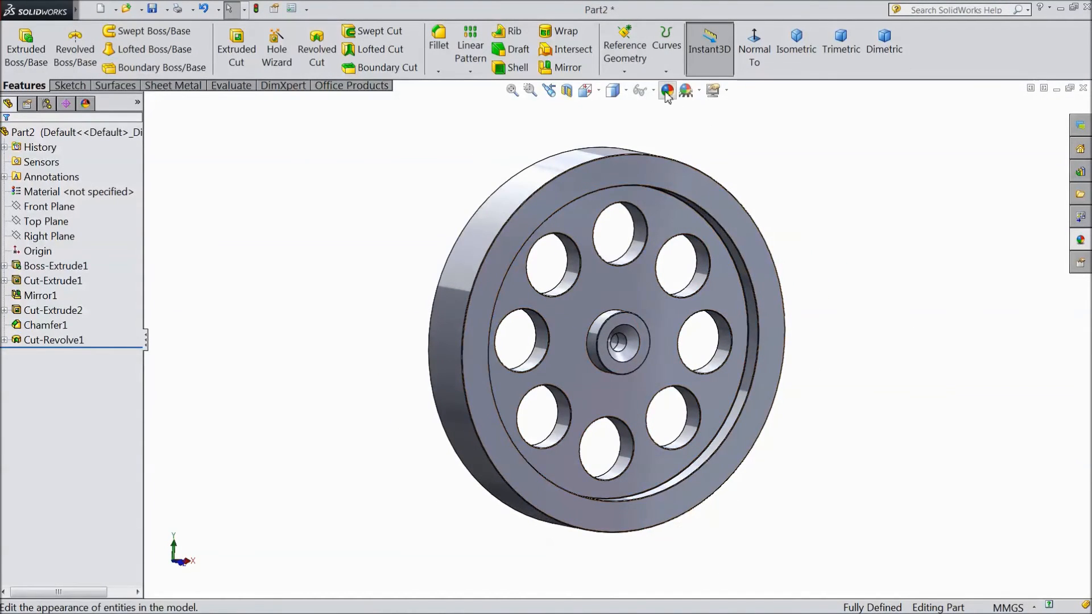
Apply a bright green appearance to the whole Part2 flywheel
{"action": "left_click", "coordinate": [70, 132]}
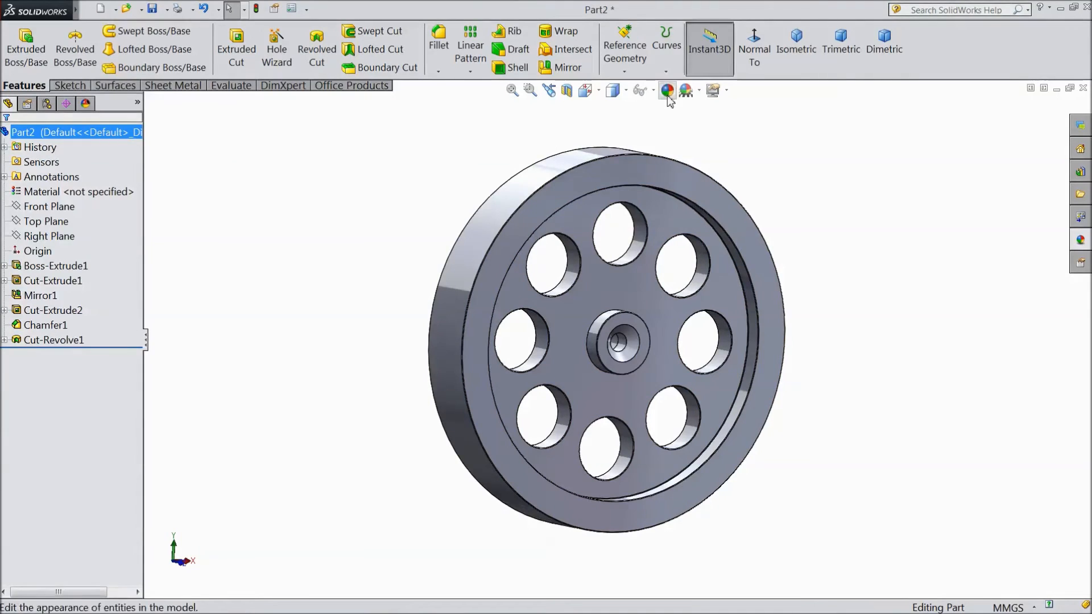
{"action": "left_click", "coordinate": [667, 91]}
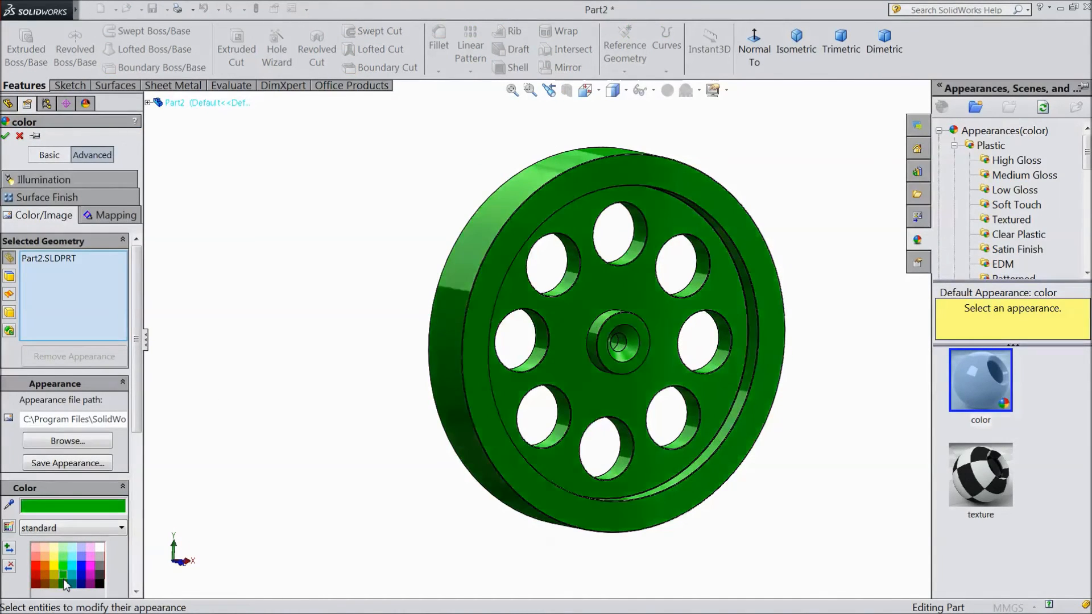
{"action": "left_click", "coordinate": [68, 558]}
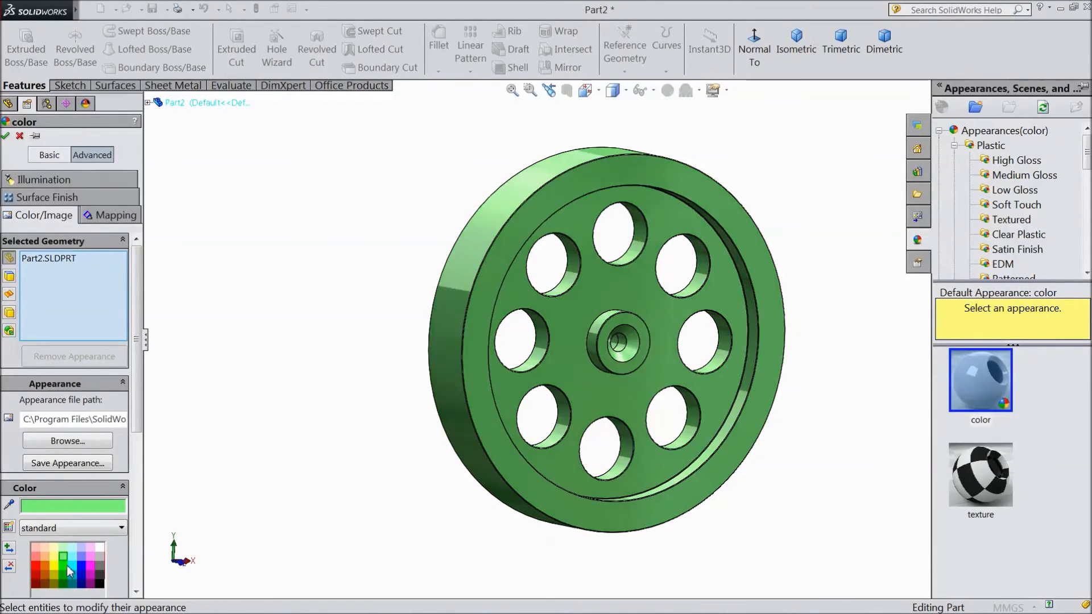
{"action": "left_click", "coordinate": [66, 571]}
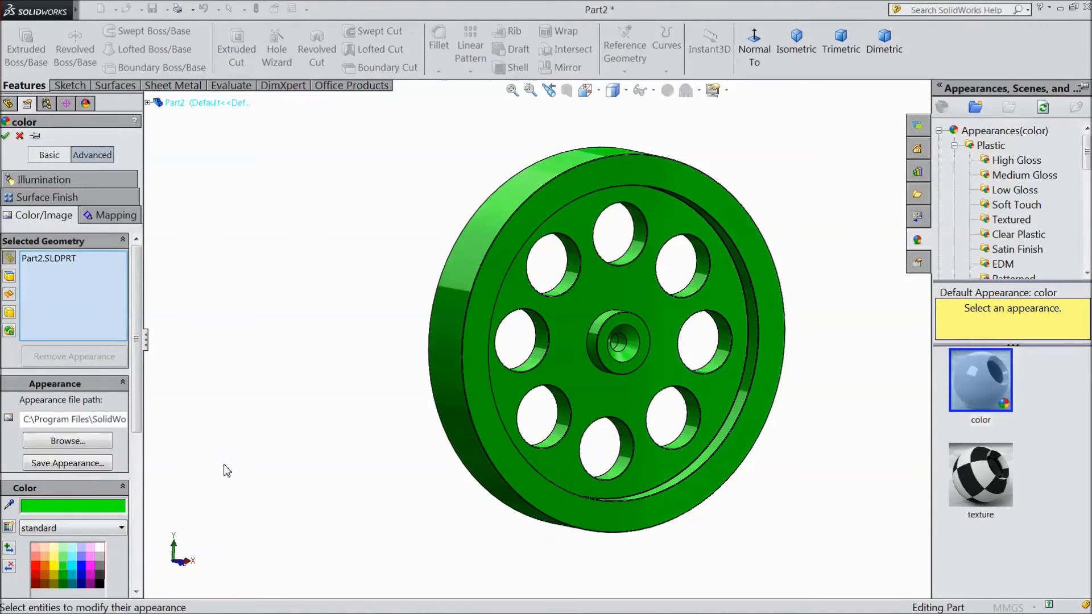
{"action": "left_click", "coordinate": [7, 135]}
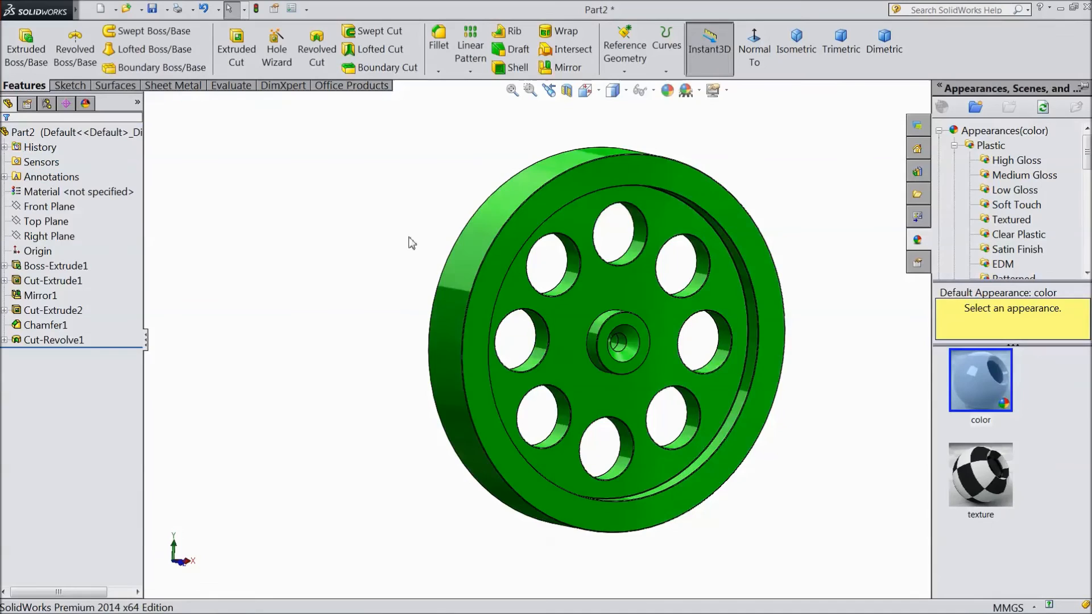